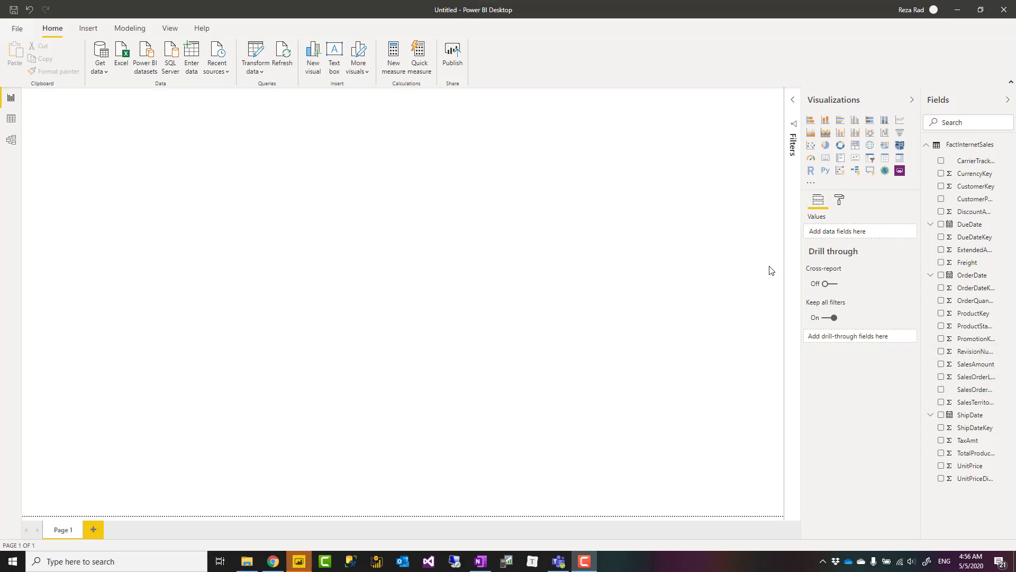
mouse_move(763, 284)
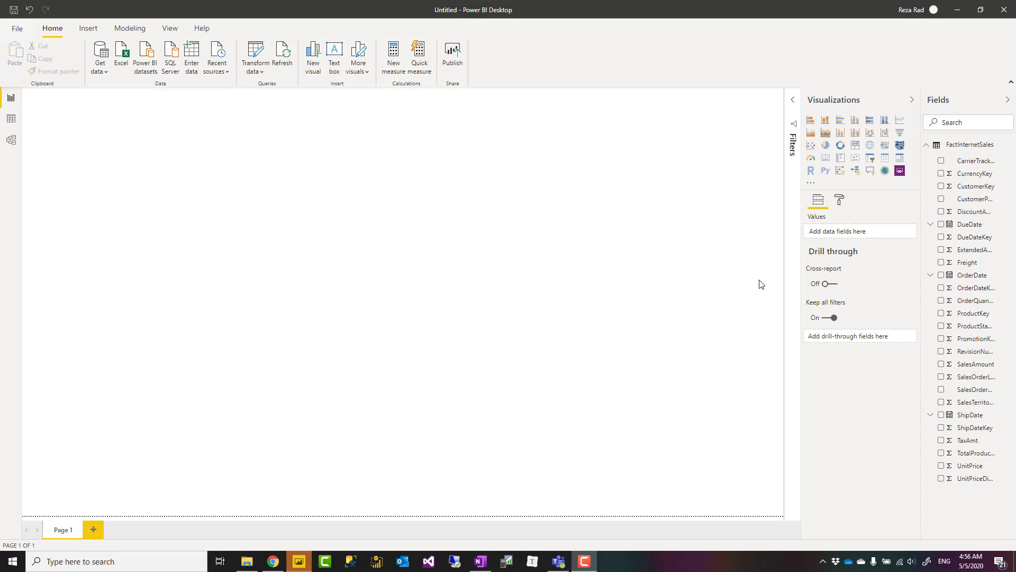
mouse_move(996, 379)
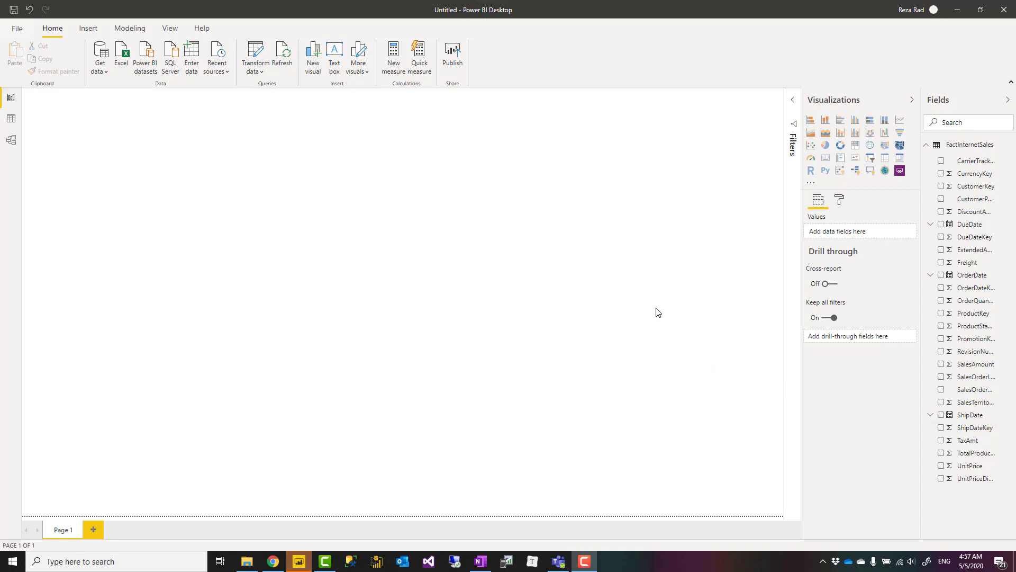
mouse_move(639, 273)
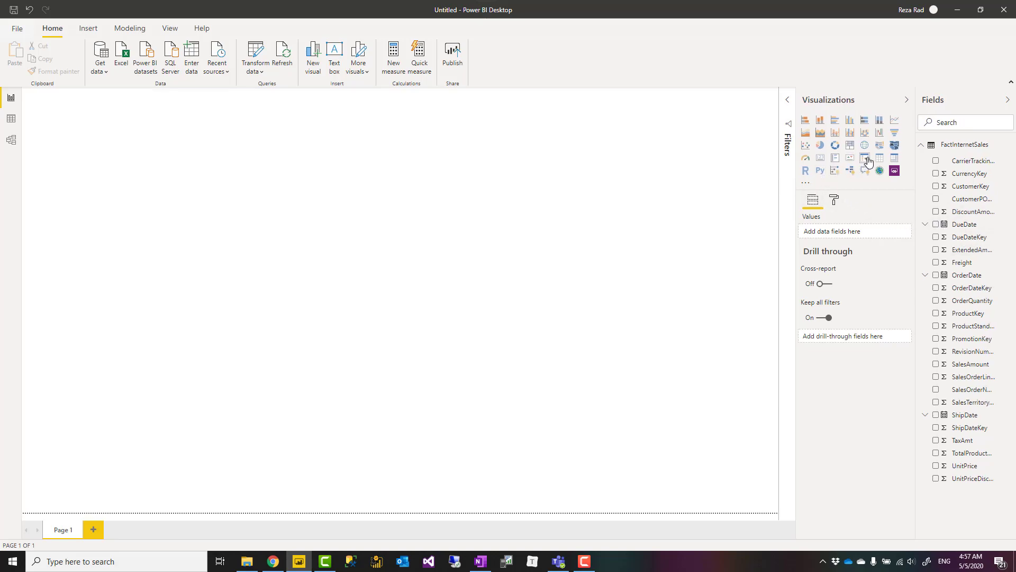
Add an OrderDate slicer spanning 7/1/2005 to 7/31/2008 and bring up its type options.
click(864, 159)
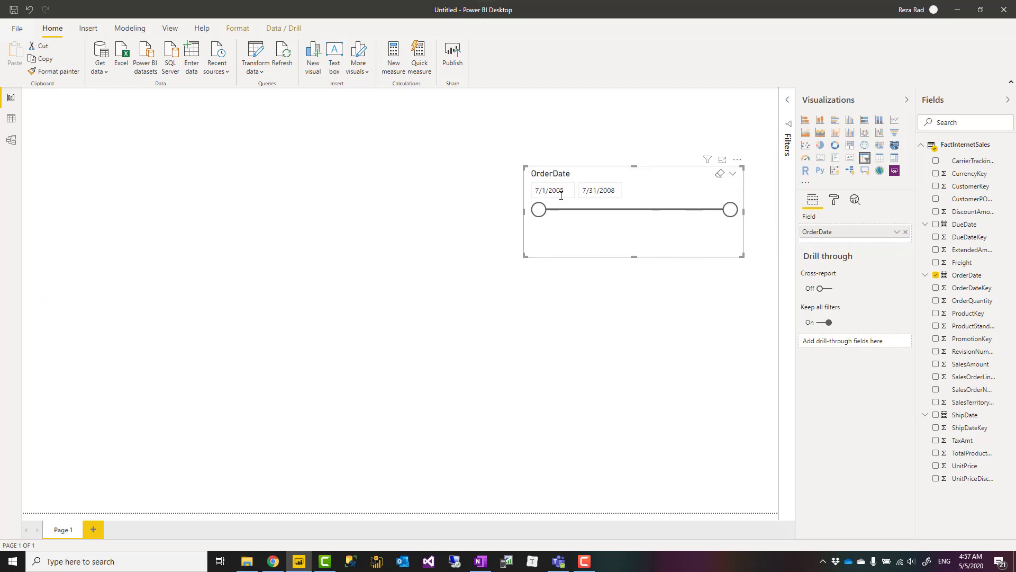
drag(538, 210, 615, 209)
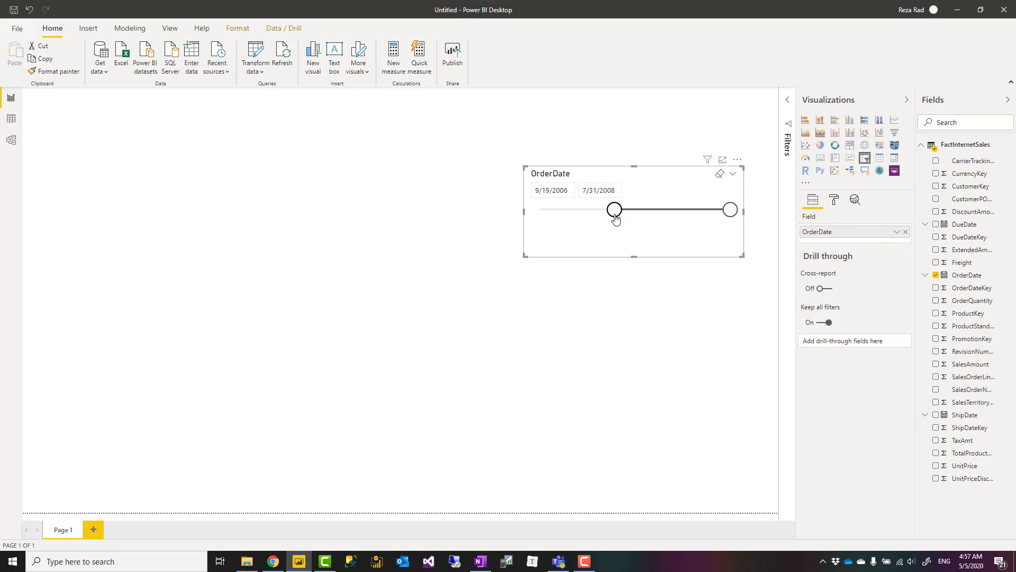
drag(614, 209, 538, 210)
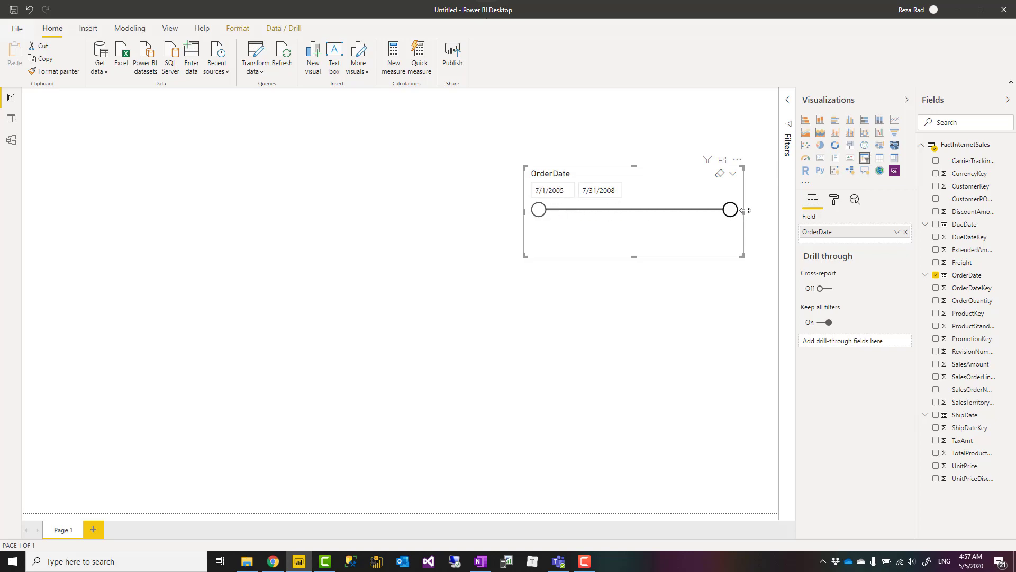
mouse_move(737, 174)
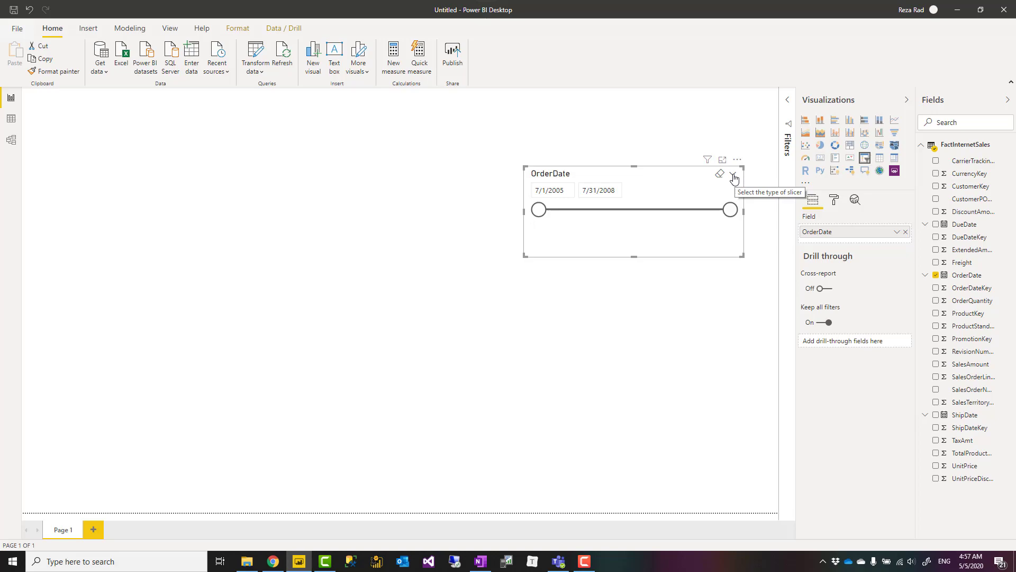
click(734, 174)
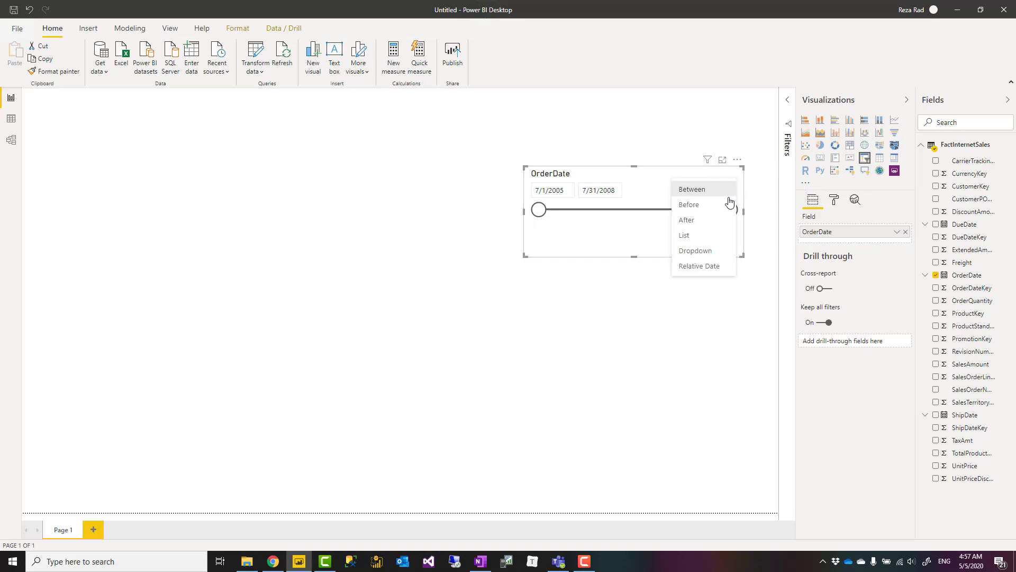
mouse_move(678, 192)
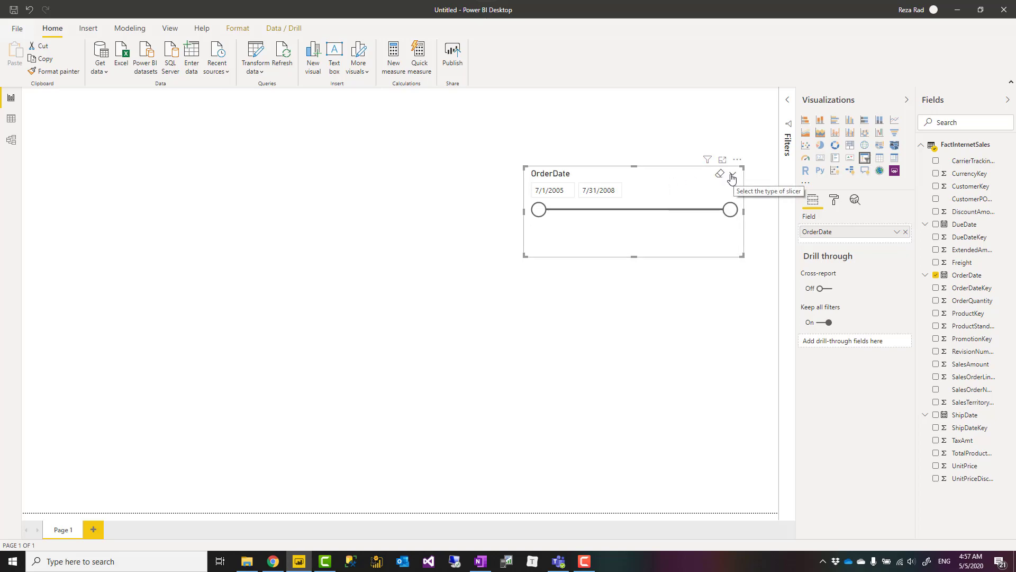
Switch the OrderDate slicer to Relative Date mode reading Last 1, keeping its header shown.
click(731, 174)
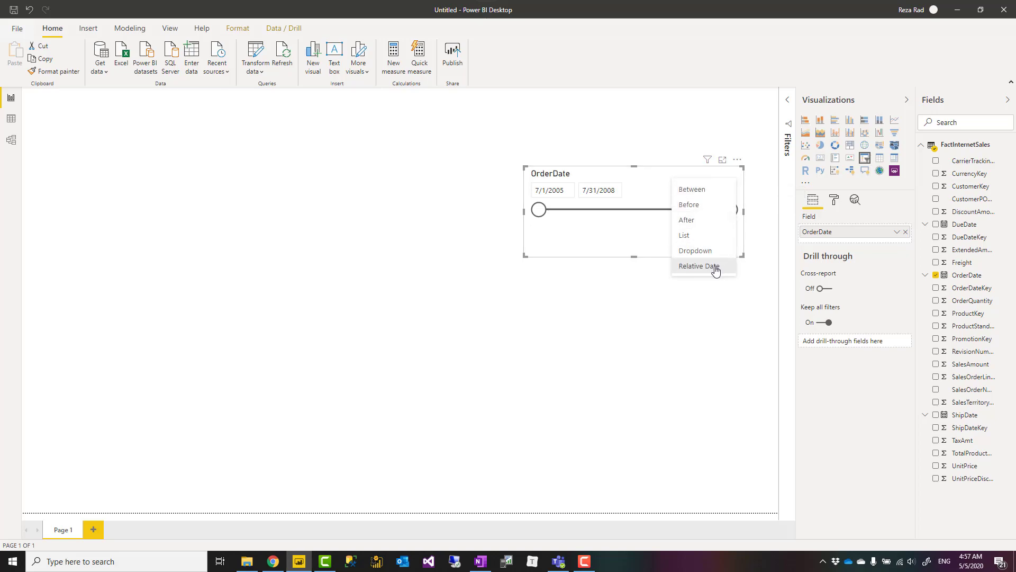
click(698, 267)
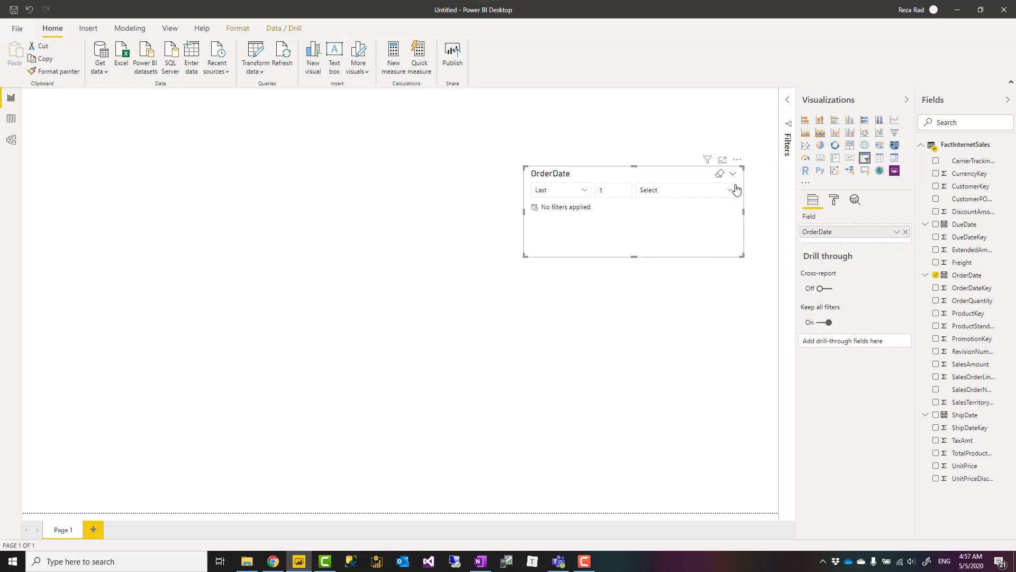
mouse_move(834, 203)
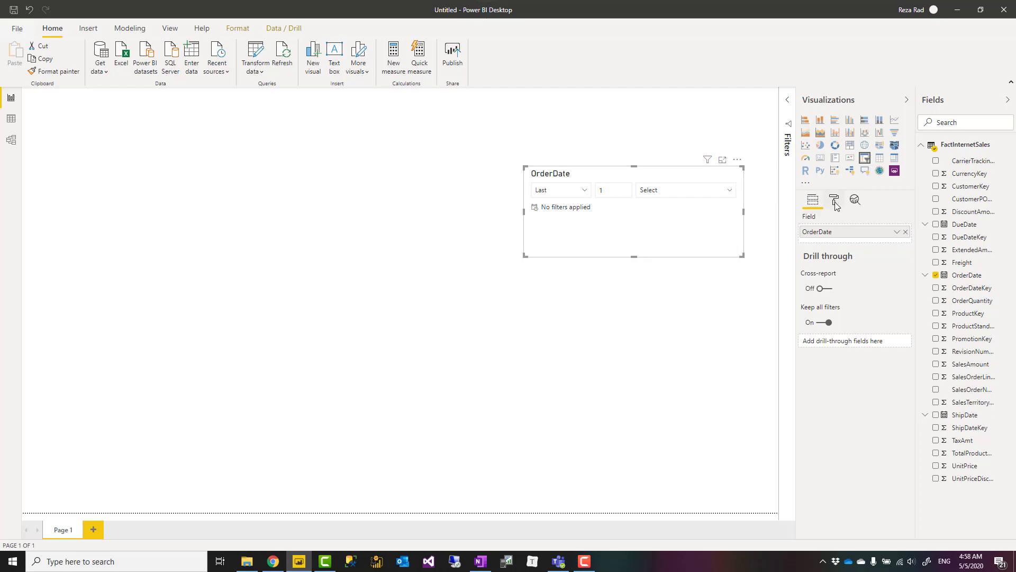
click(834, 199)
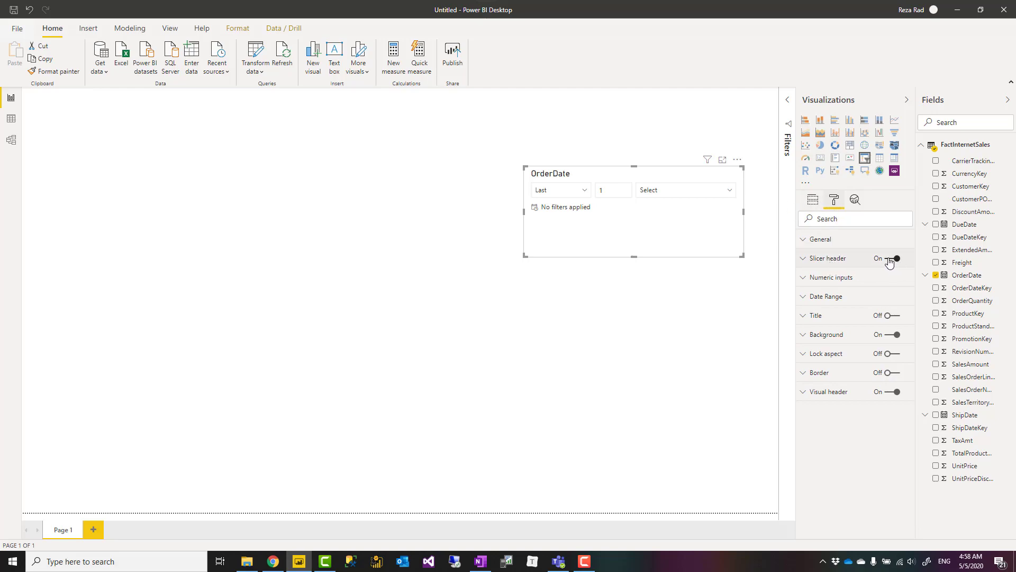
click(897, 259)
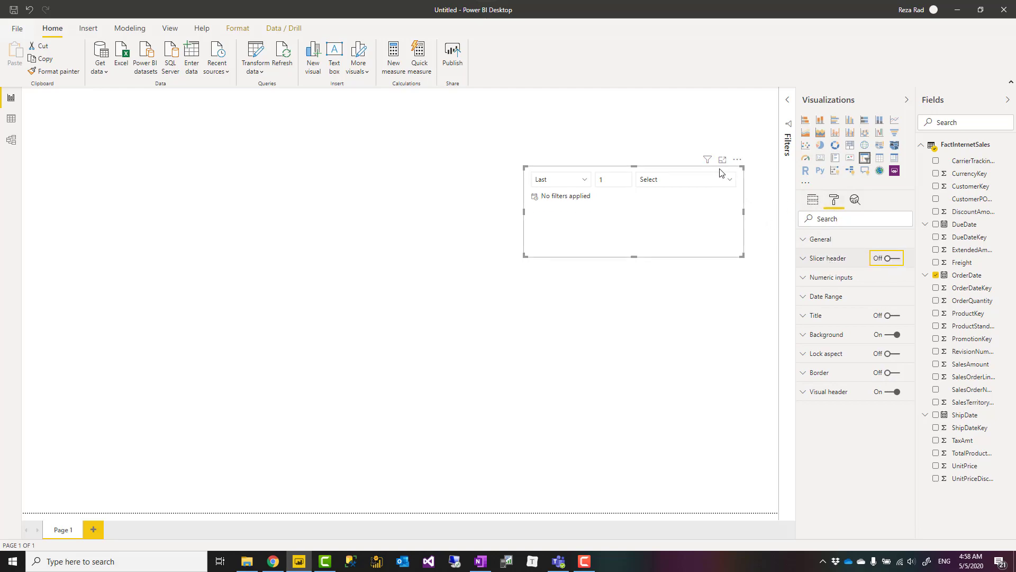
click(894, 257)
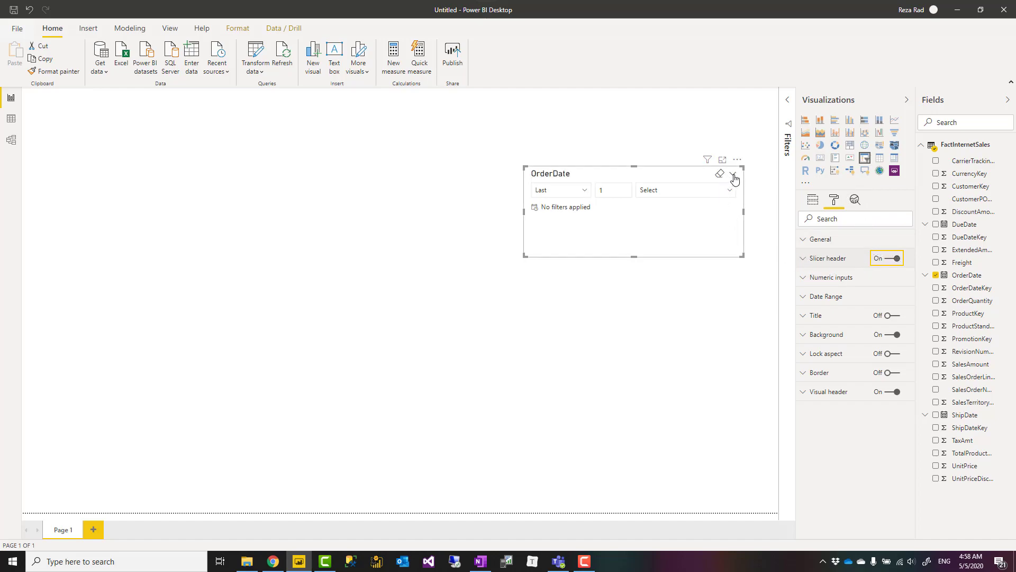
click(733, 174)
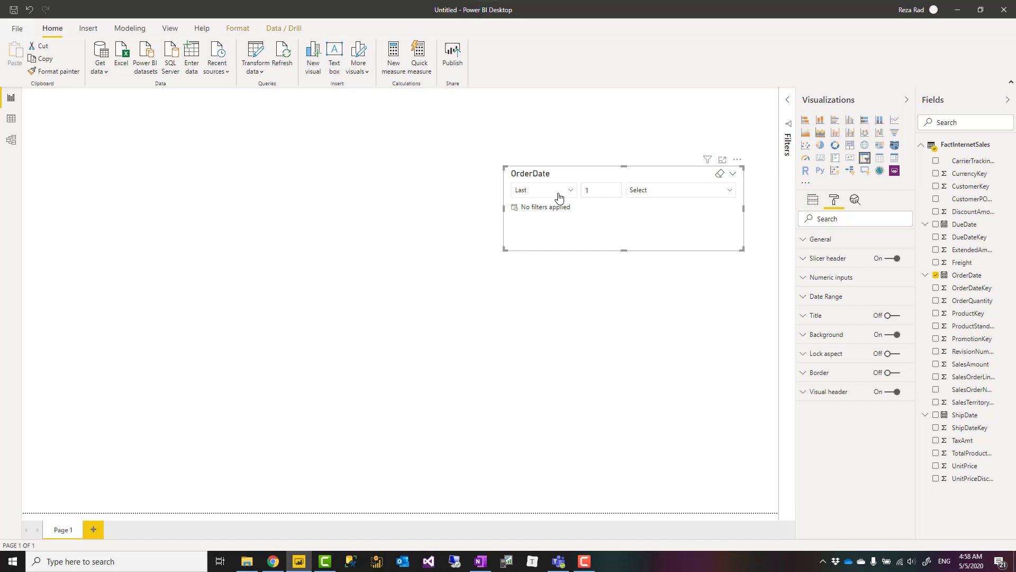
Set the slicer to Last 3 Months and enlarge its numeric input text.
click(600, 190)
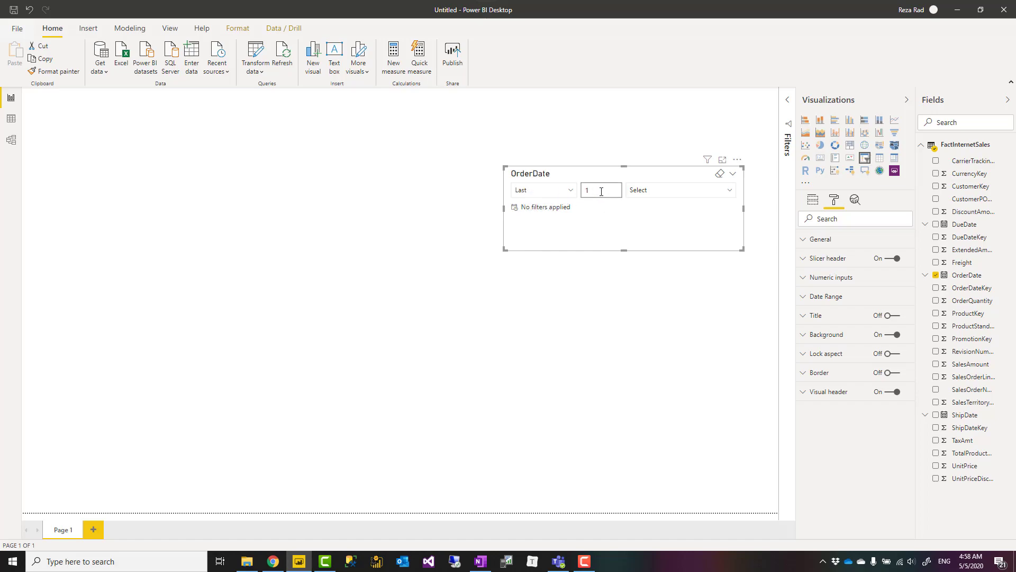
text(3)
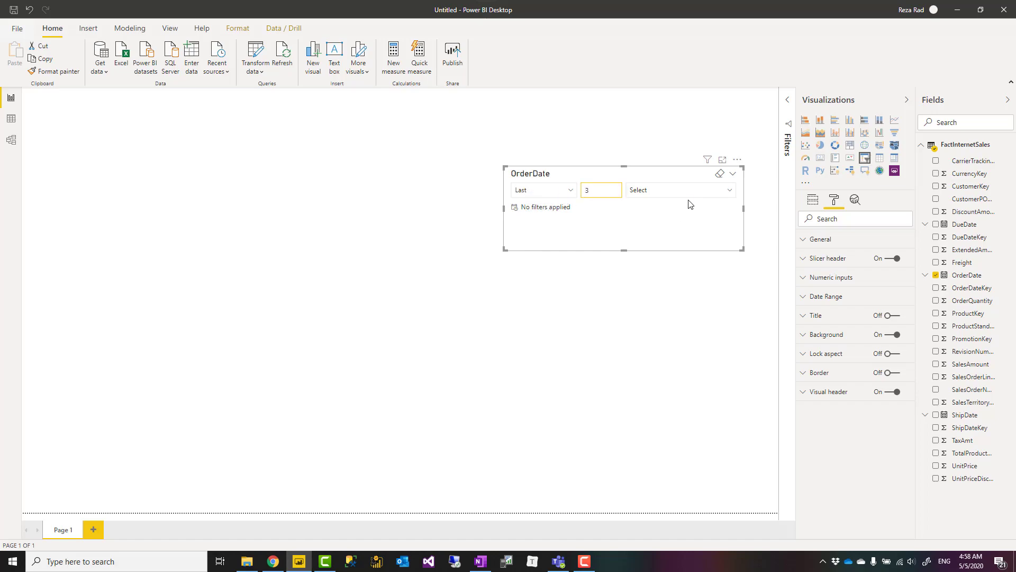
click(680, 190)
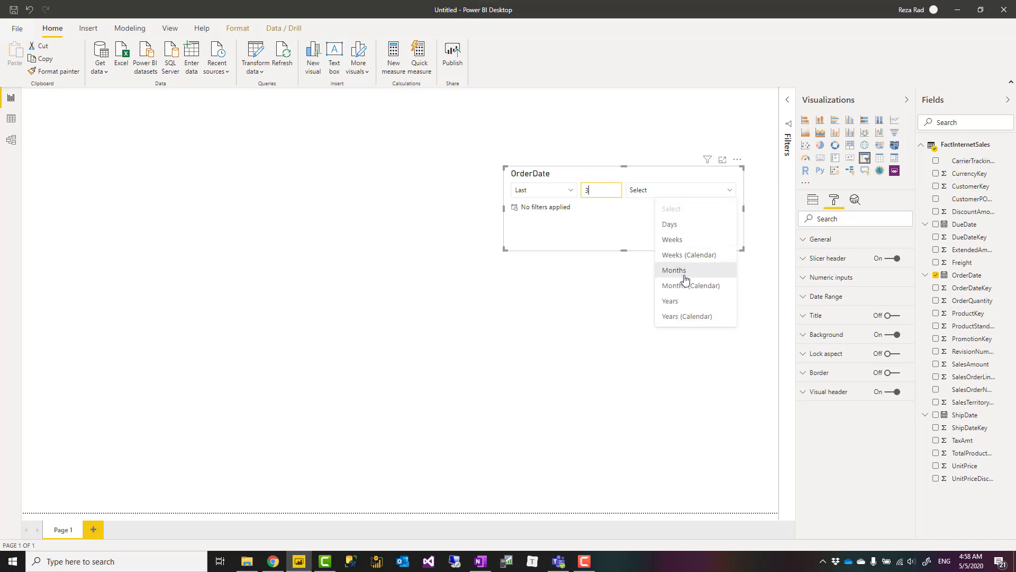
mouse_move(682, 276)
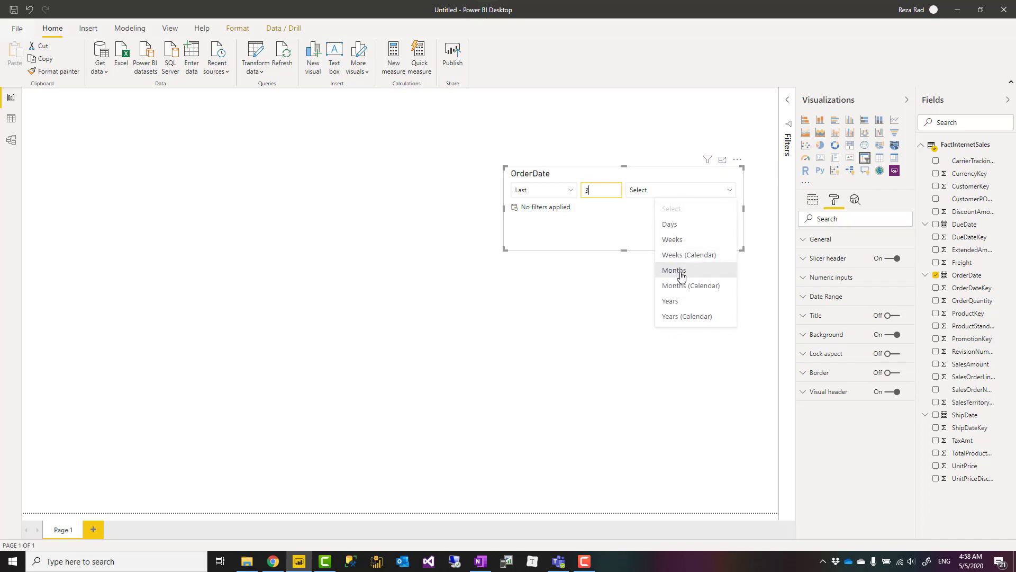
click(673, 270)
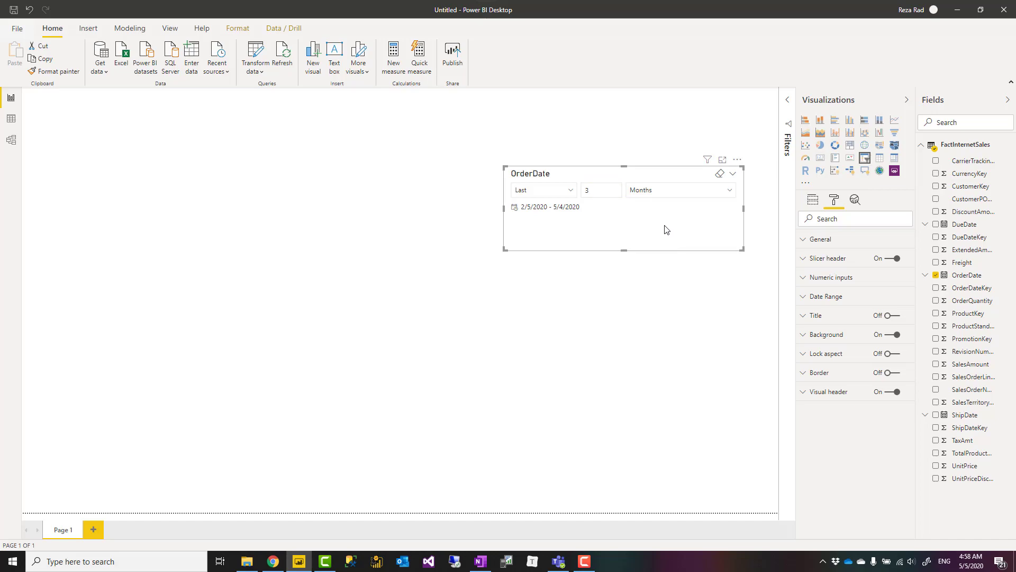
click(833, 278)
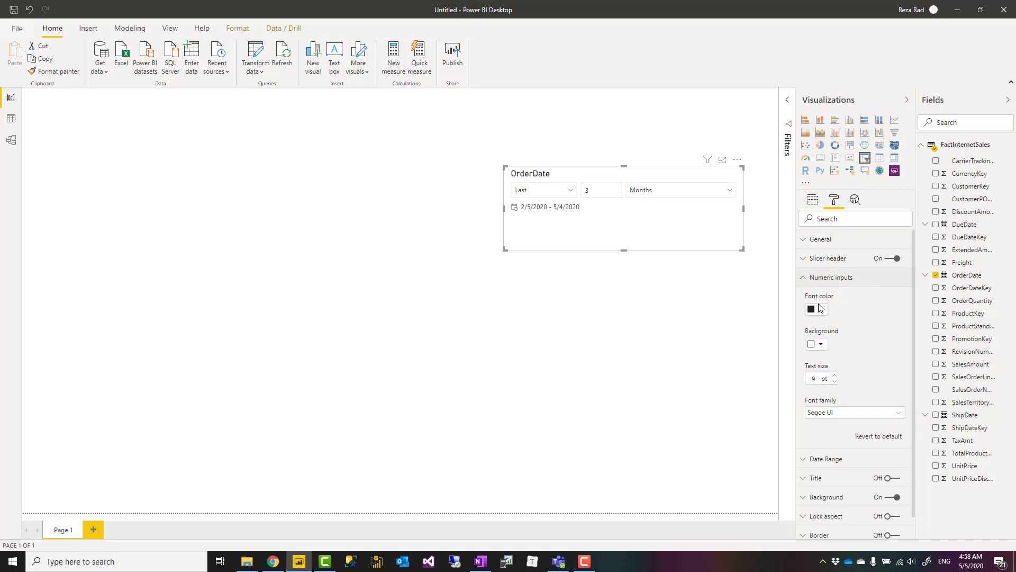
click(834, 376)
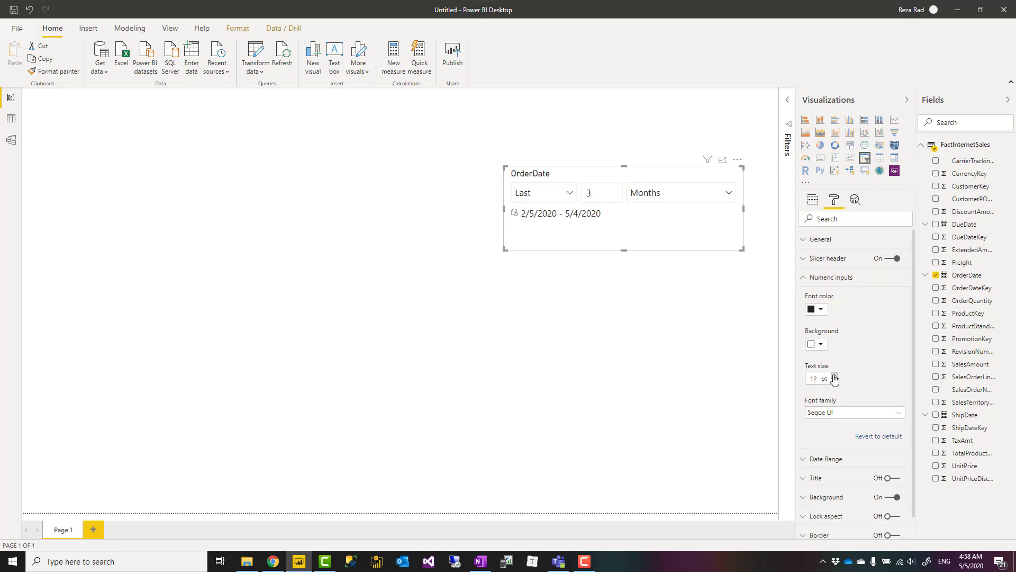
click(834, 375)
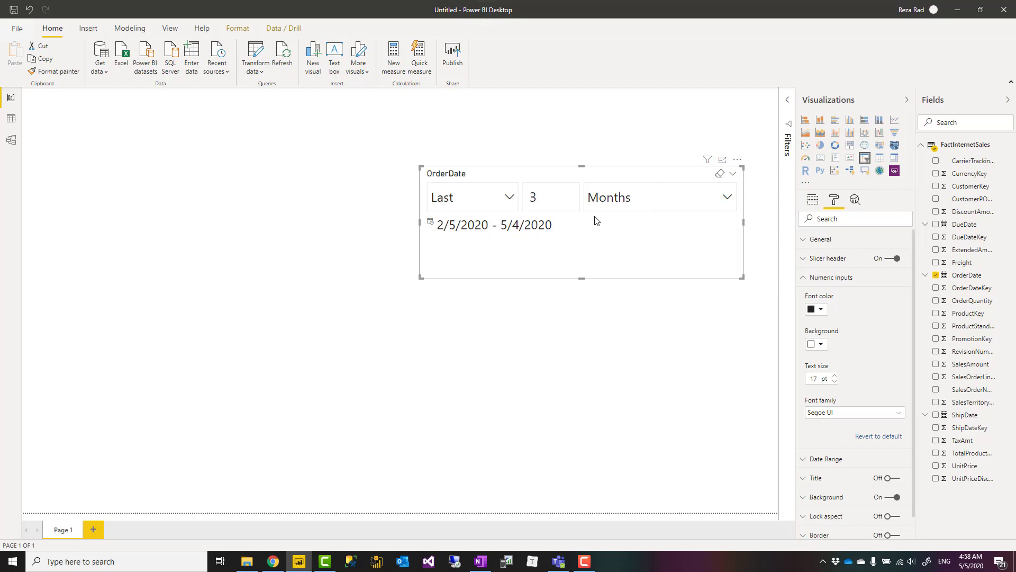
mouse_move(602, 224)
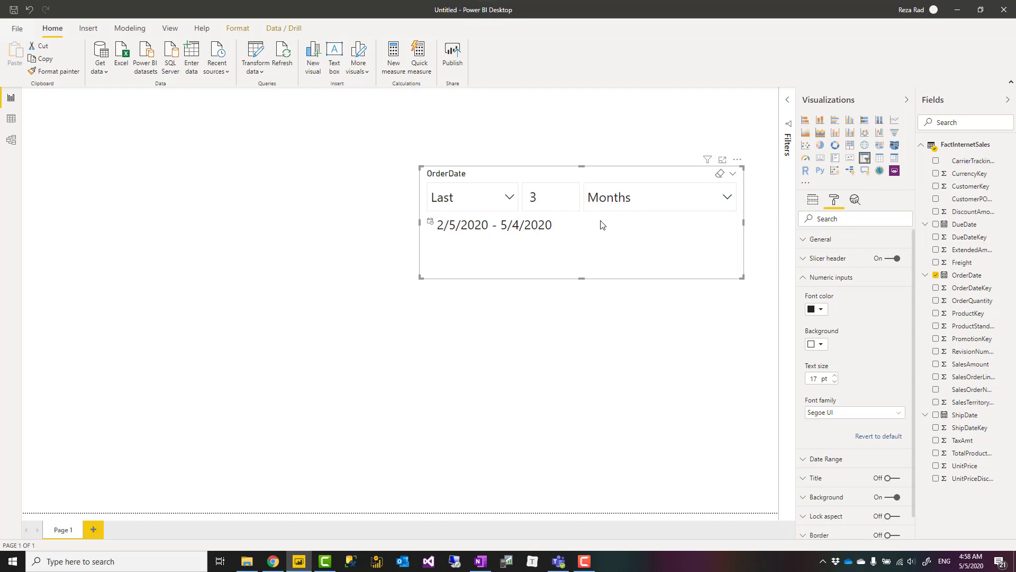
mouse_move(464, 240)
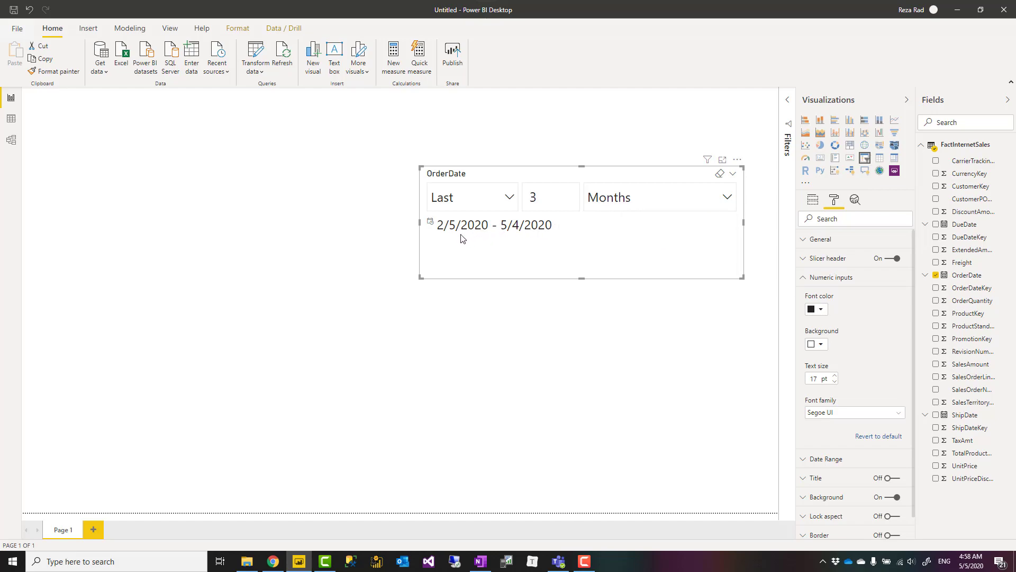
mouse_move(459, 237)
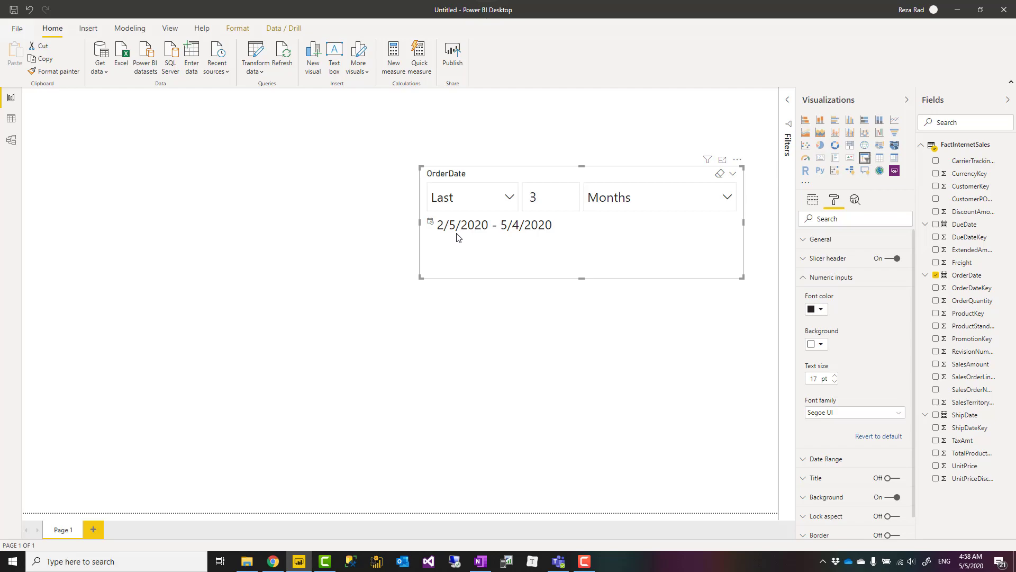
mouse_move(453, 239)
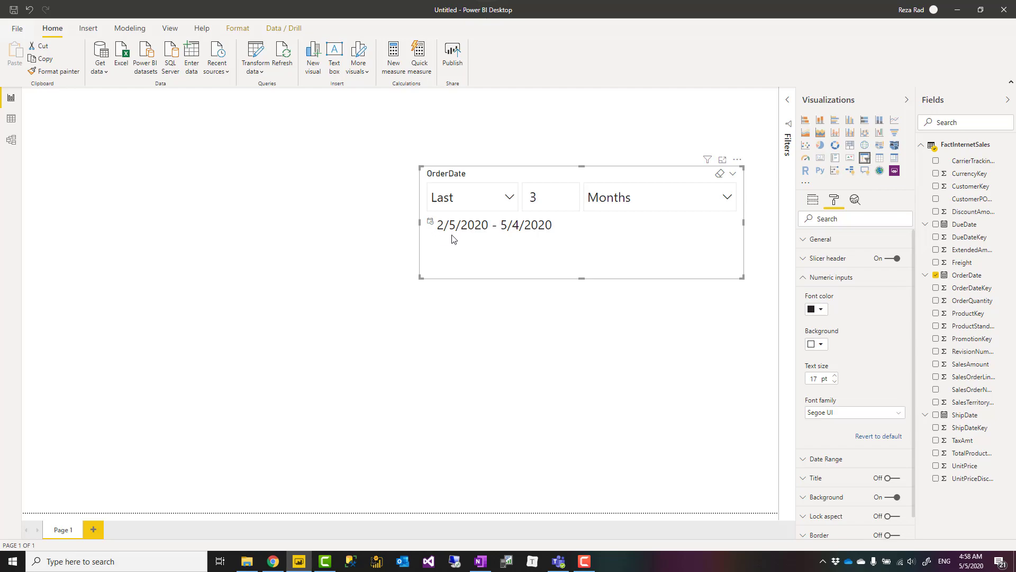
mouse_move(549, 246)
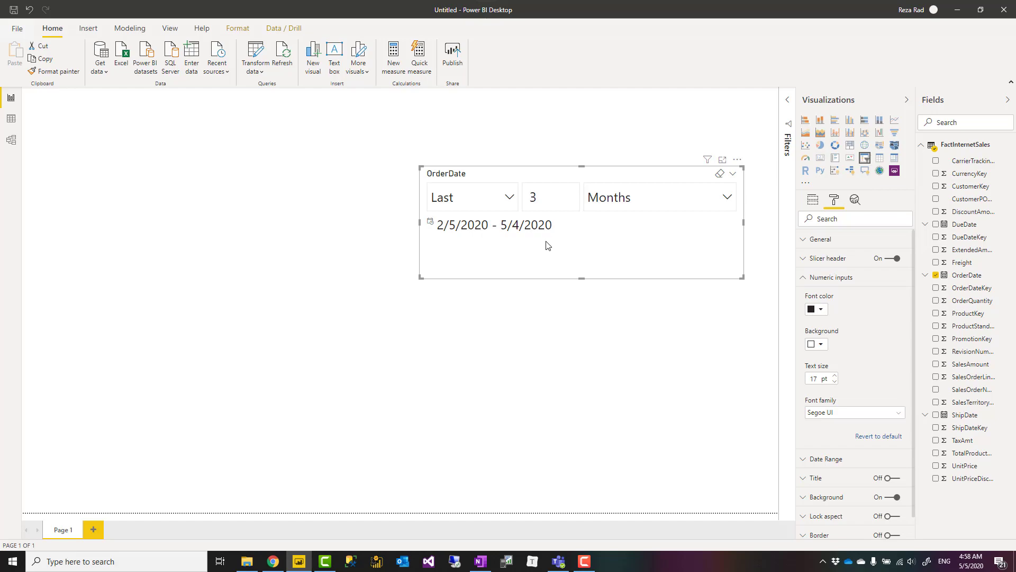
mouse_move(553, 246)
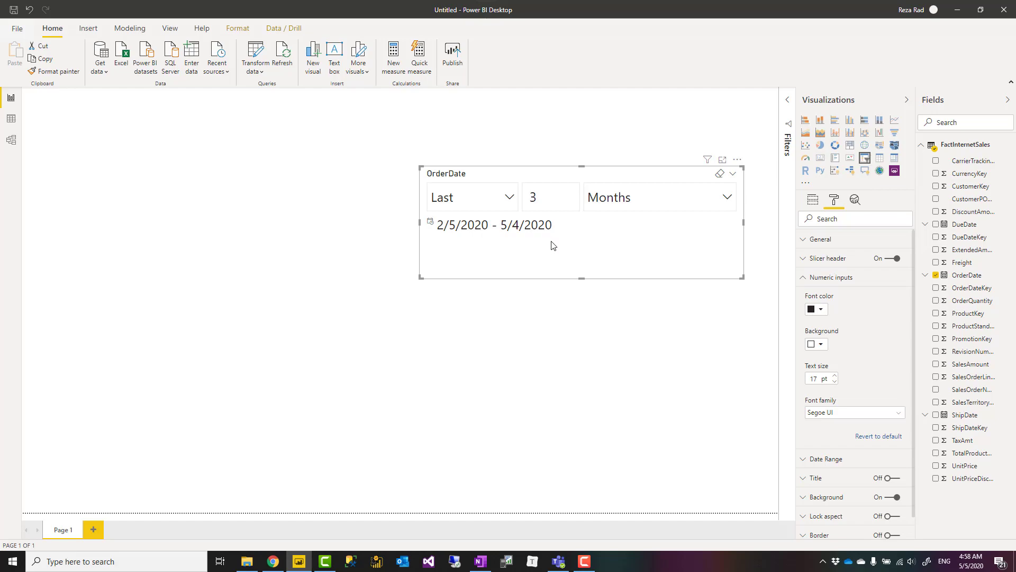
mouse_move(691, 208)
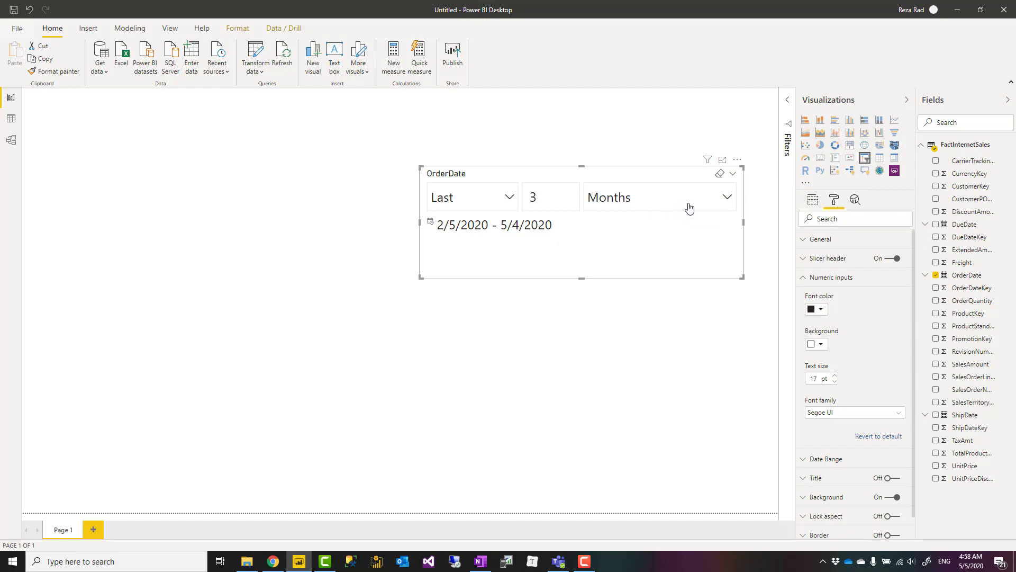
Change the slicer unit to Months (Calendar) so Last 3 resolves to 2/1/2020 - 4/30/2020.
click(727, 197)
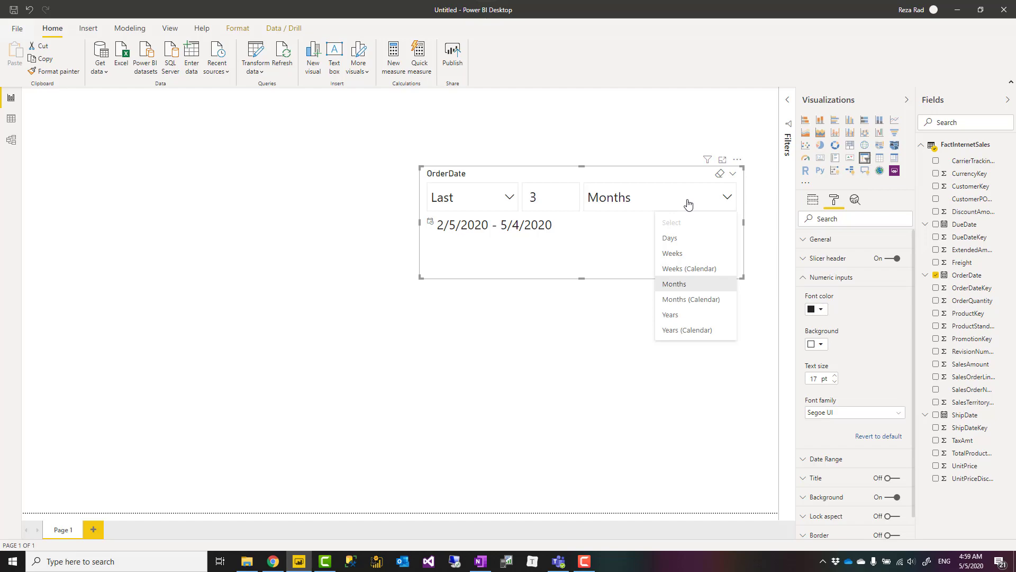
mouse_move(682, 301)
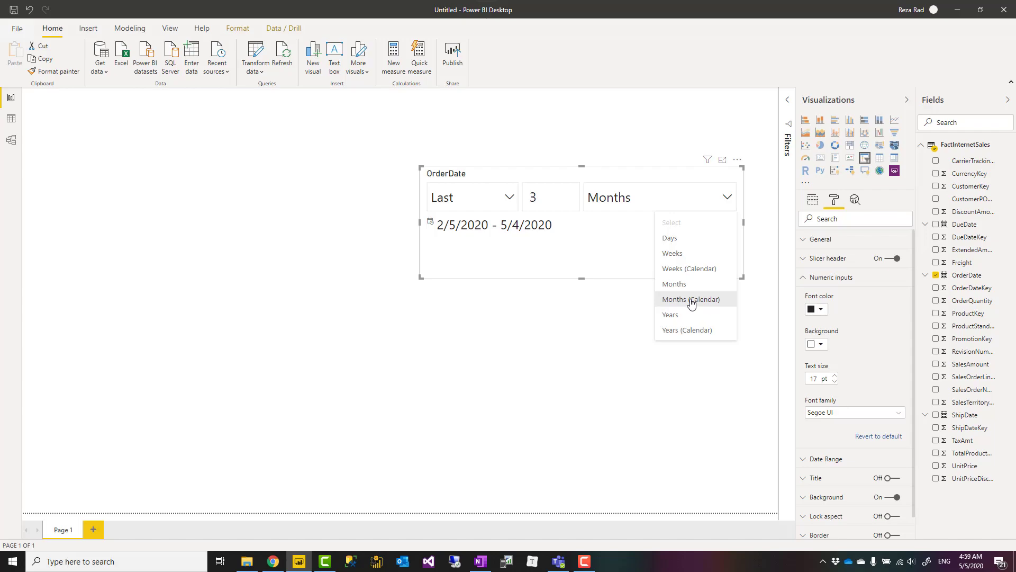
click(690, 298)
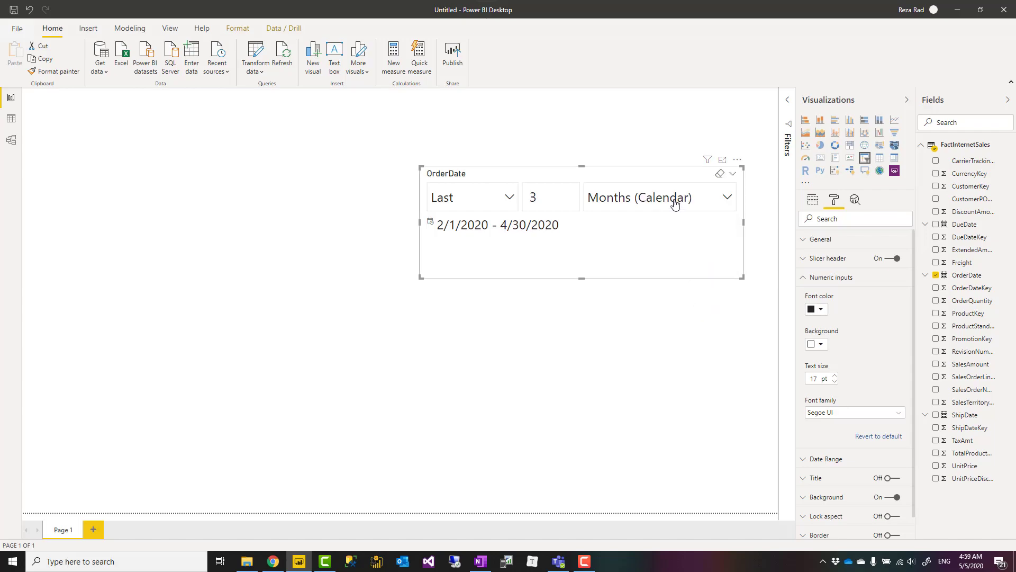
mouse_move(626, 256)
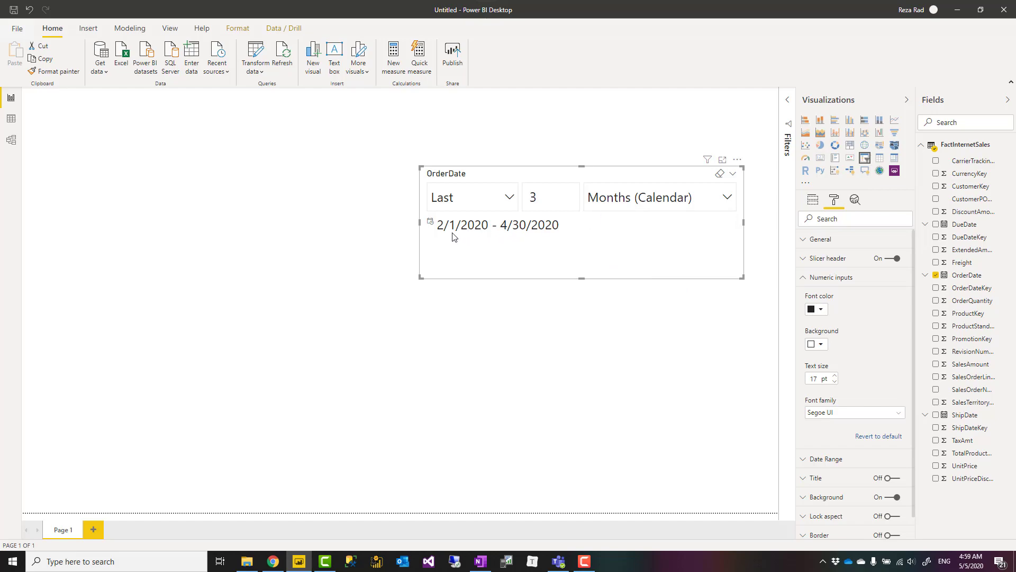
mouse_move(499, 232)
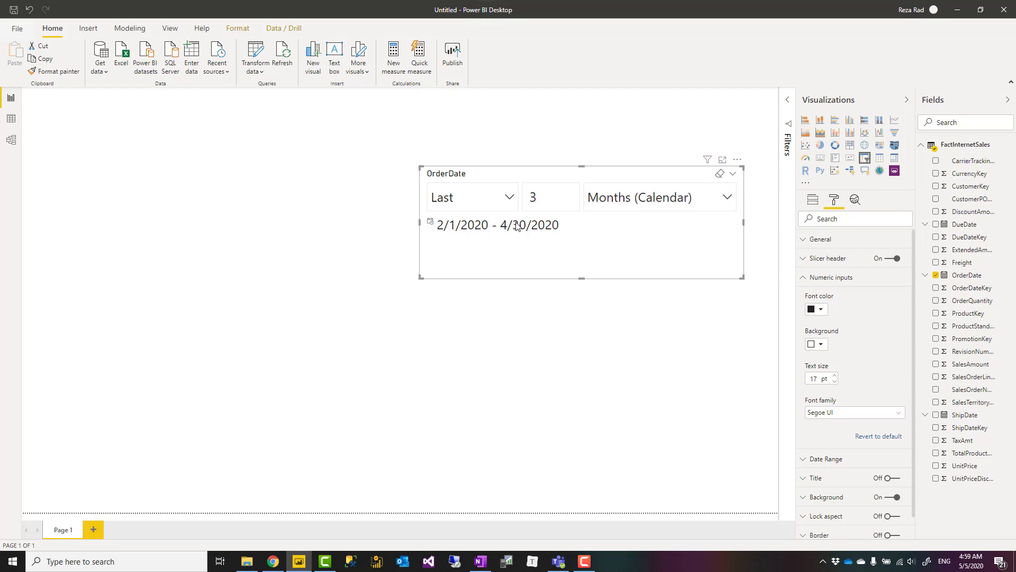
mouse_move(630, 242)
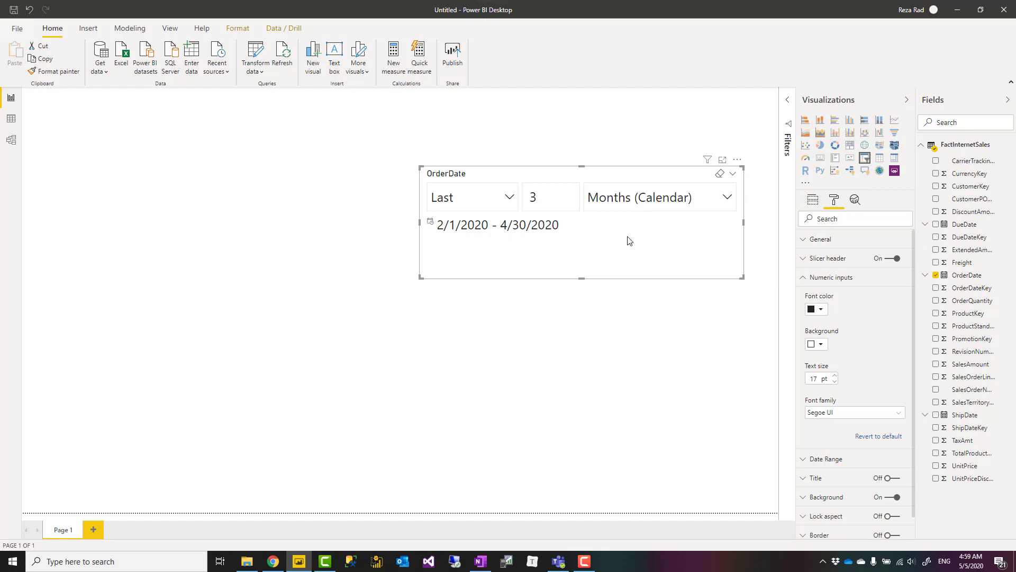
mouse_move(623, 206)
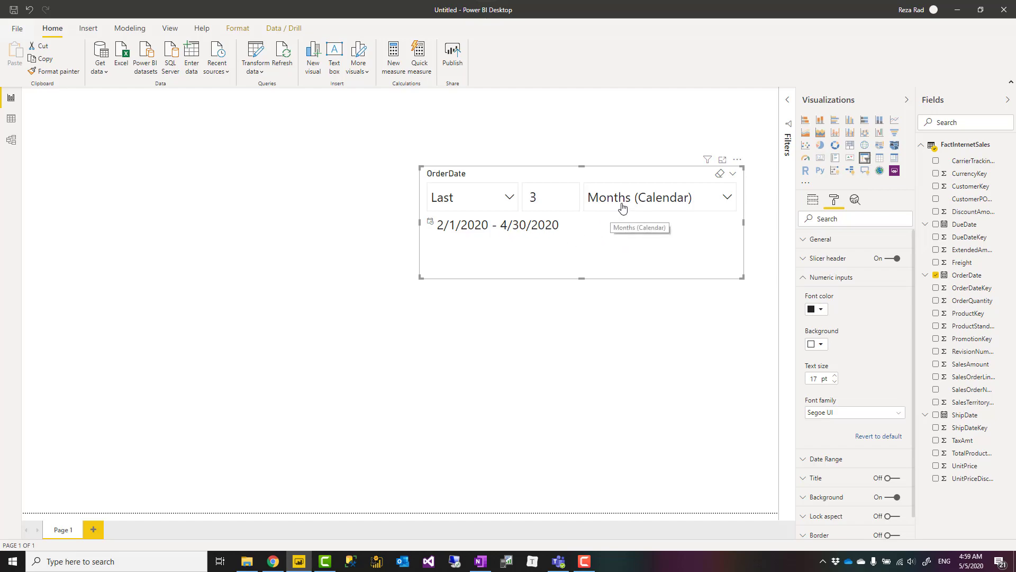
mouse_move(652, 203)
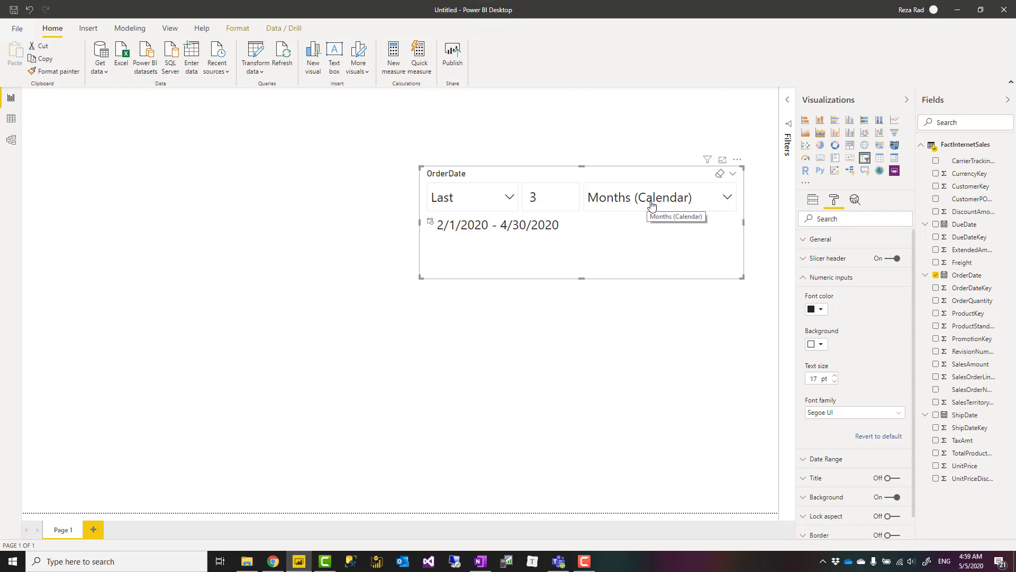
mouse_move(512, 206)
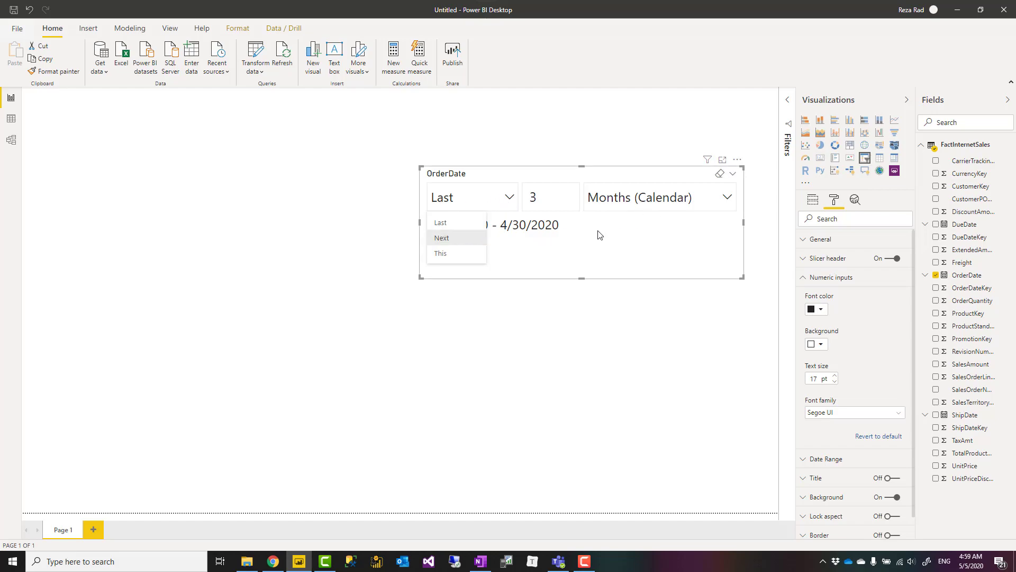
Change the slicer to Next 1 Years, resolving to 5/4/2020 - 5/3/2021.
click(440, 253)
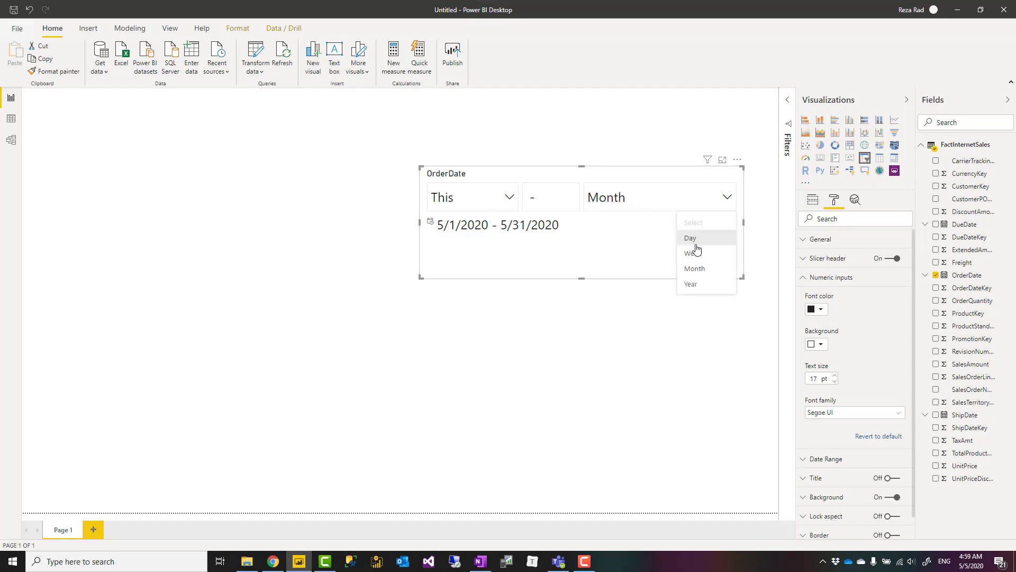
click(692, 253)
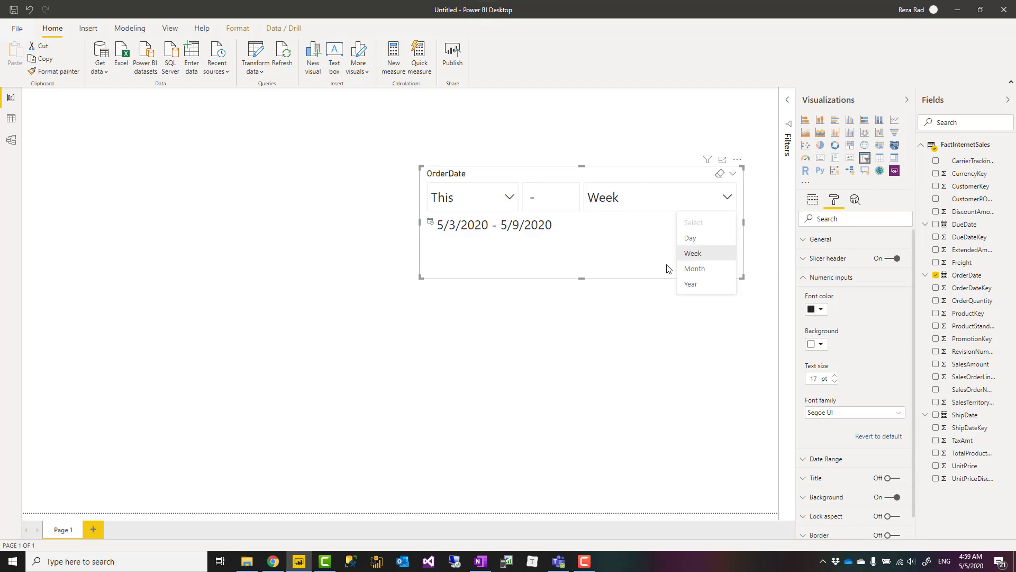
click(691, 284)
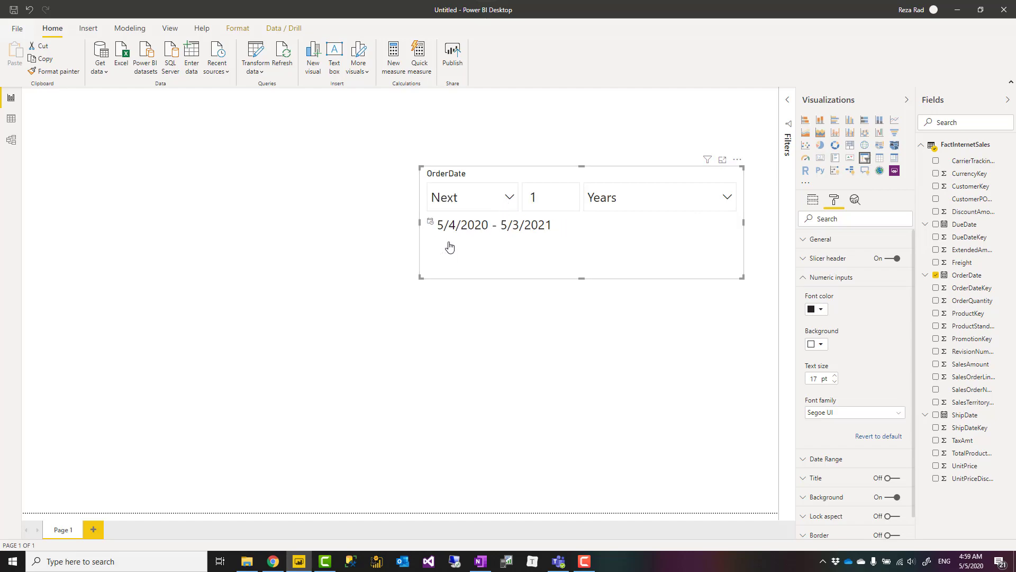
mouse_move(590, 254)
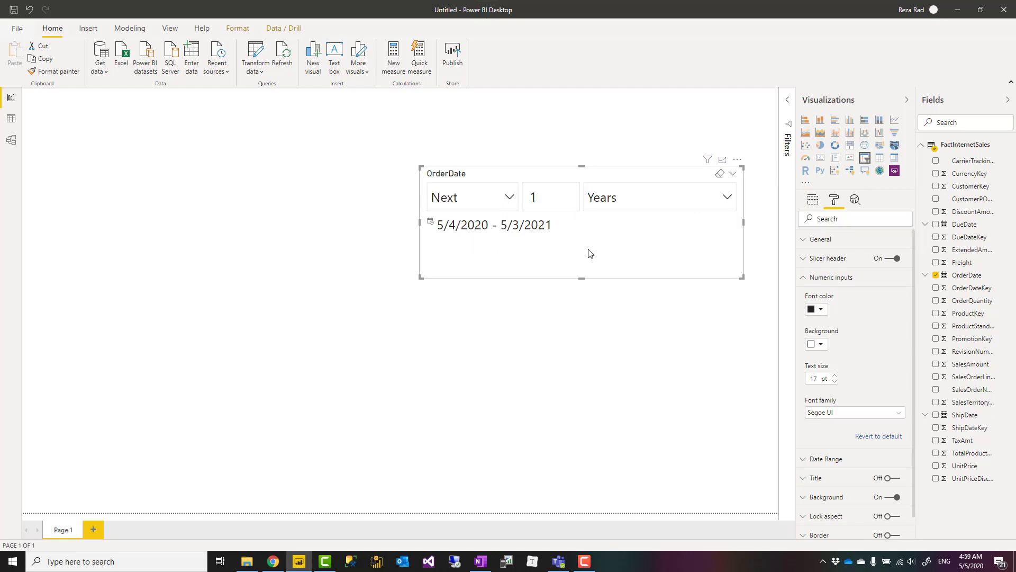
mouse_move(602, 218)
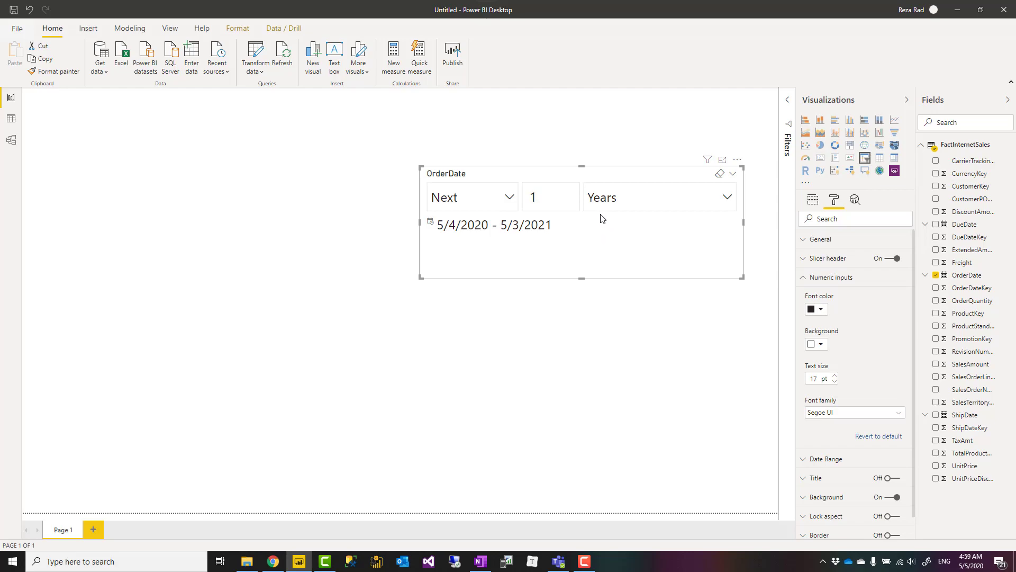
click(550, 197)
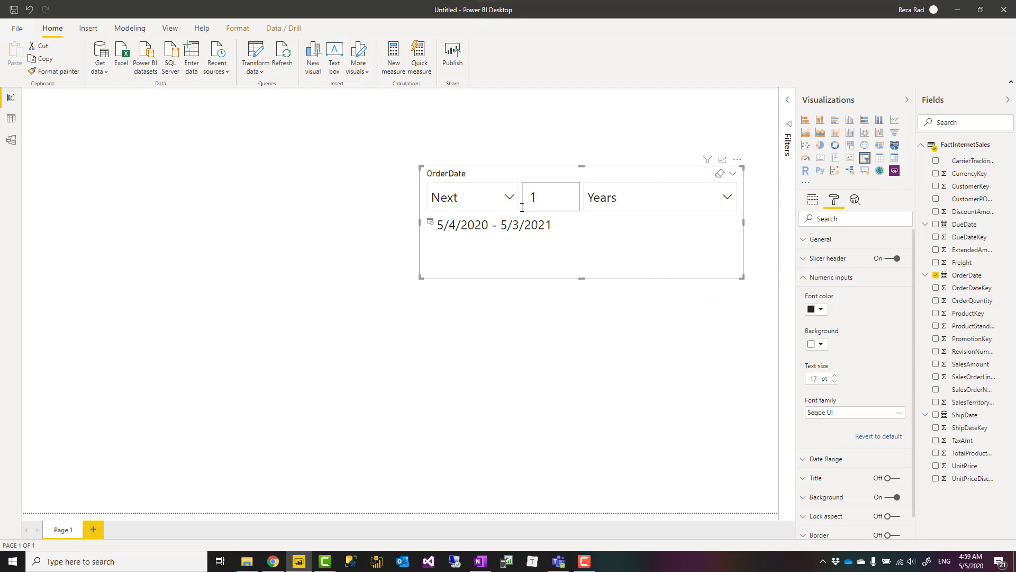
mouse_move(618, 207)
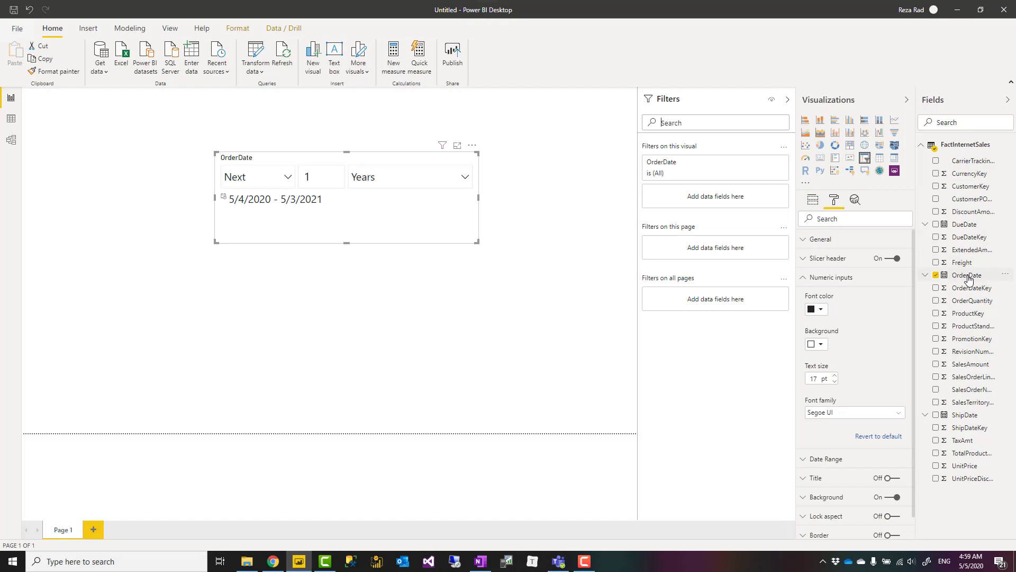
Add OrderDate as a page-level filter in relative date mode reading 'is in the last … days' with today included.
drag(967, 275, 716, 246)
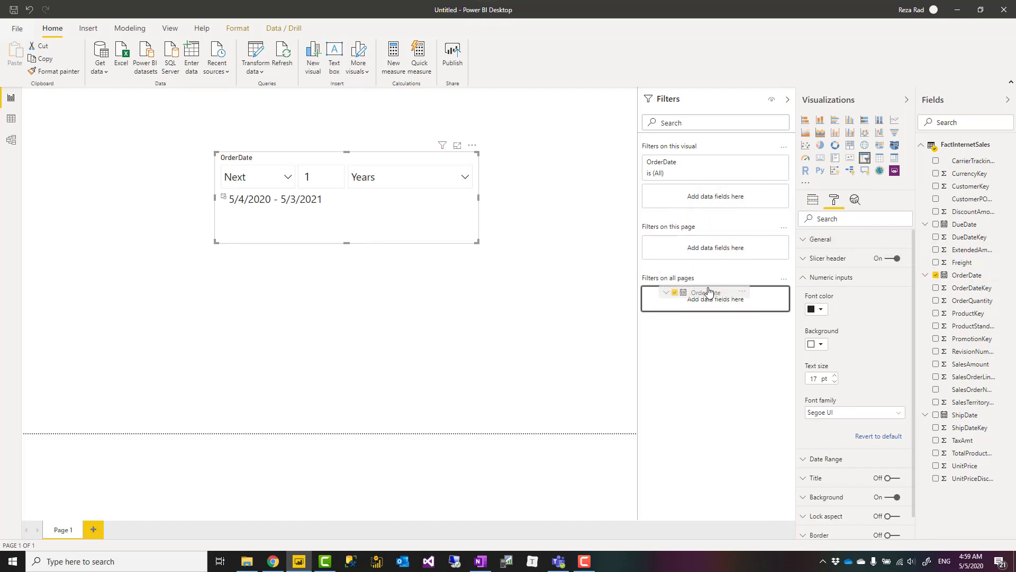
click(705, 292)
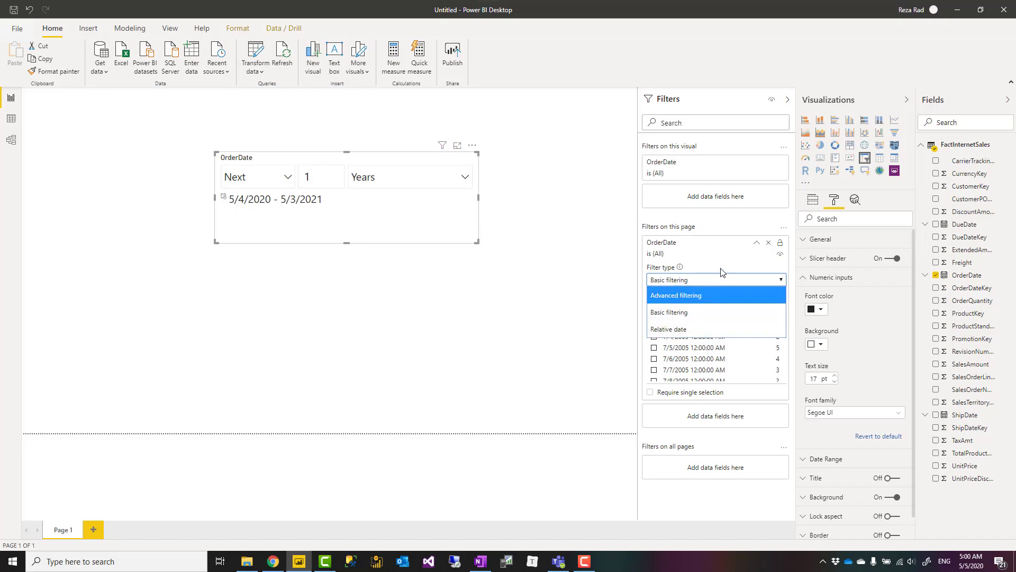
mouse_move(689, 323)
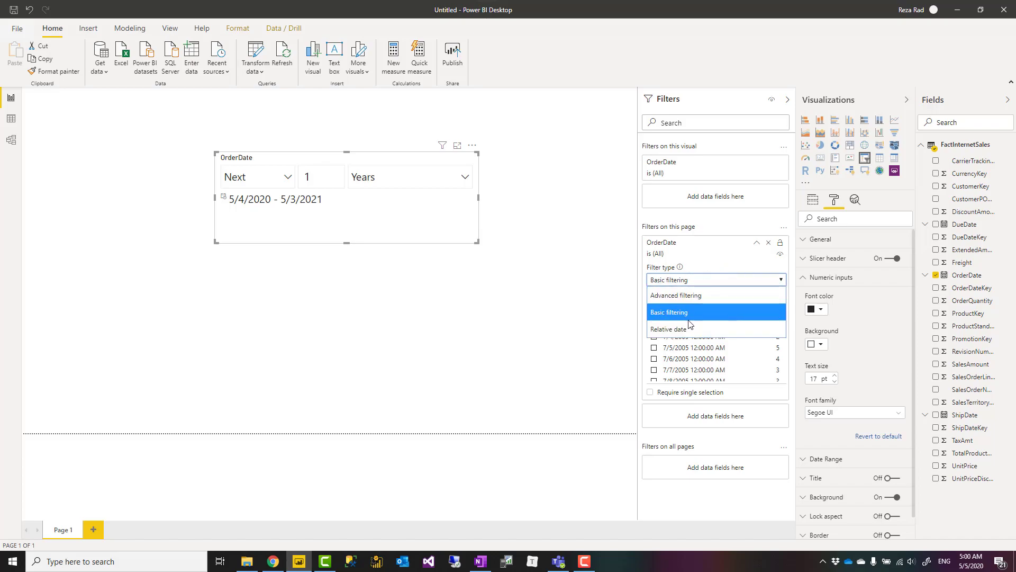
click(668, 328)
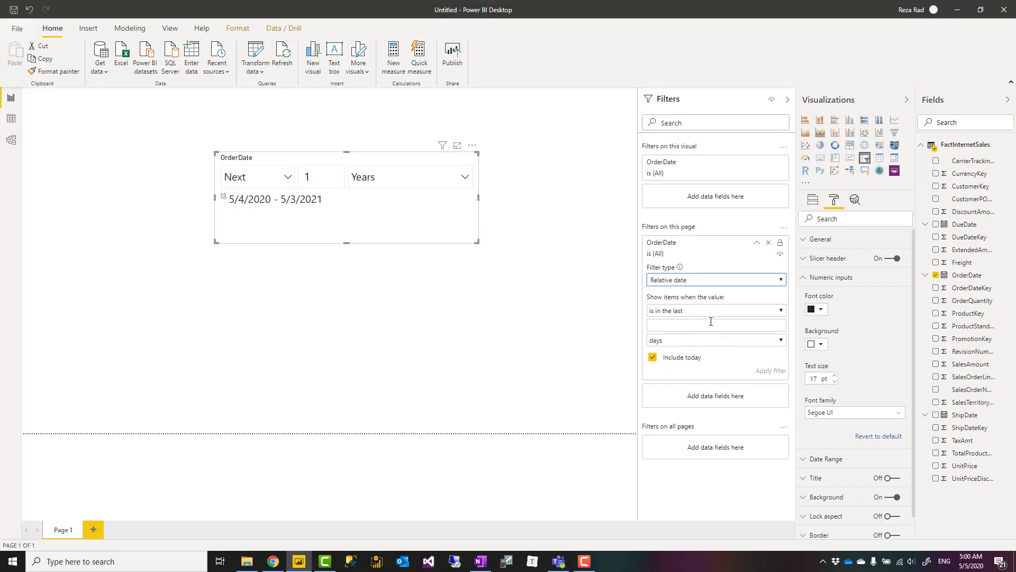
click(716, 340)
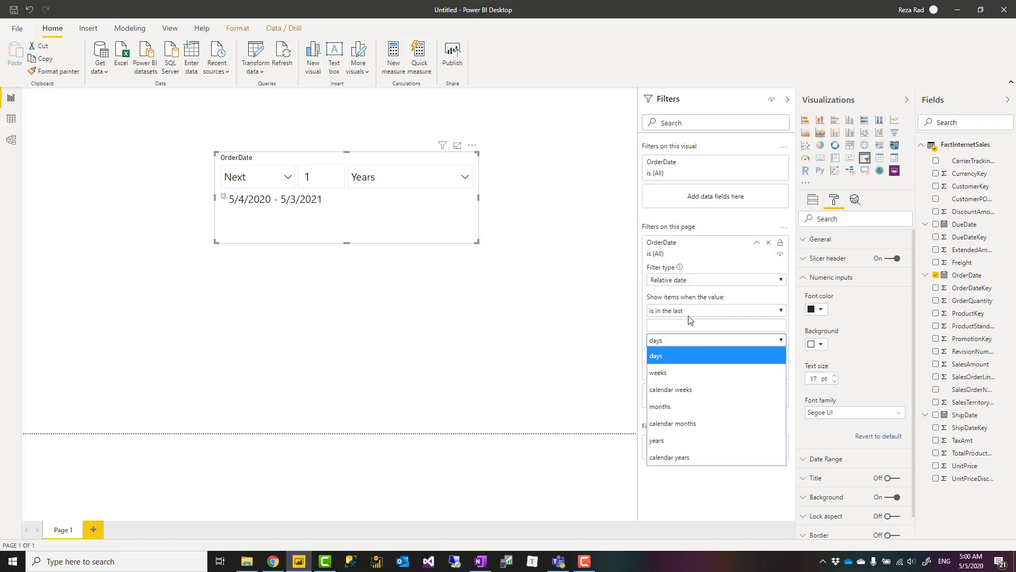
click(656, 356)
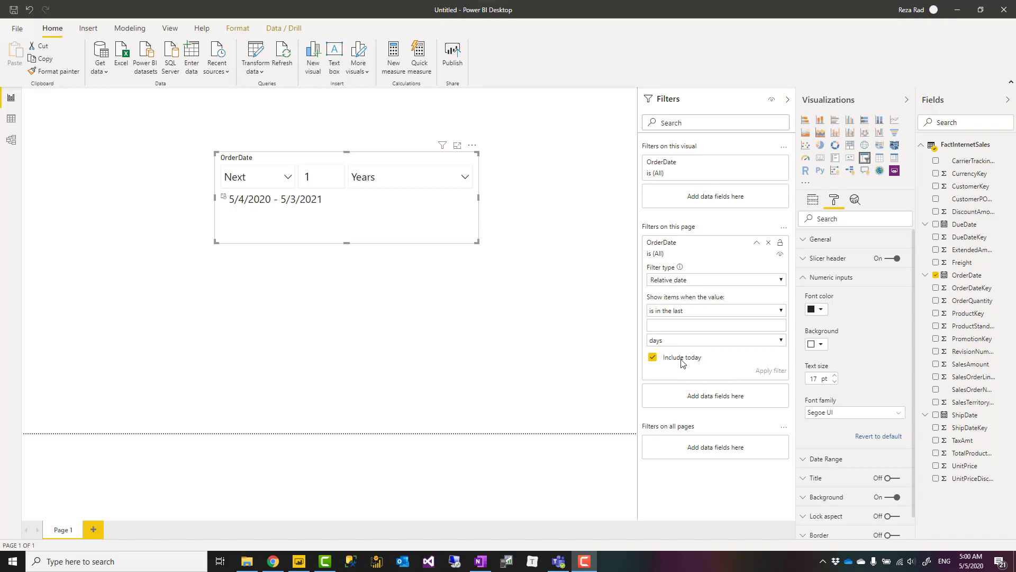
mouse_move(671, 360)
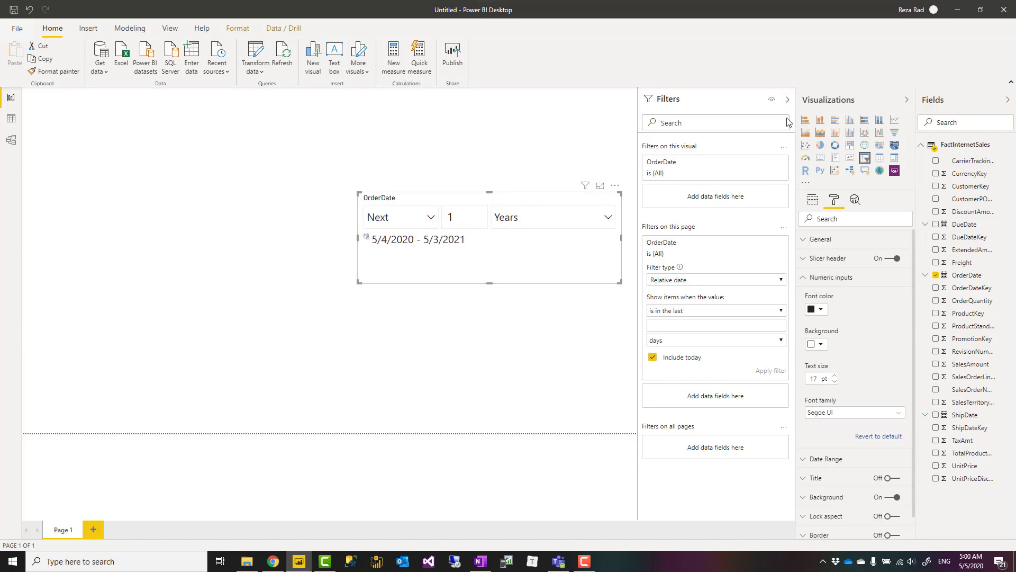
Hide the Filters pane and show the slicer's Date Range settings with Include today left On.
click(786, 99)
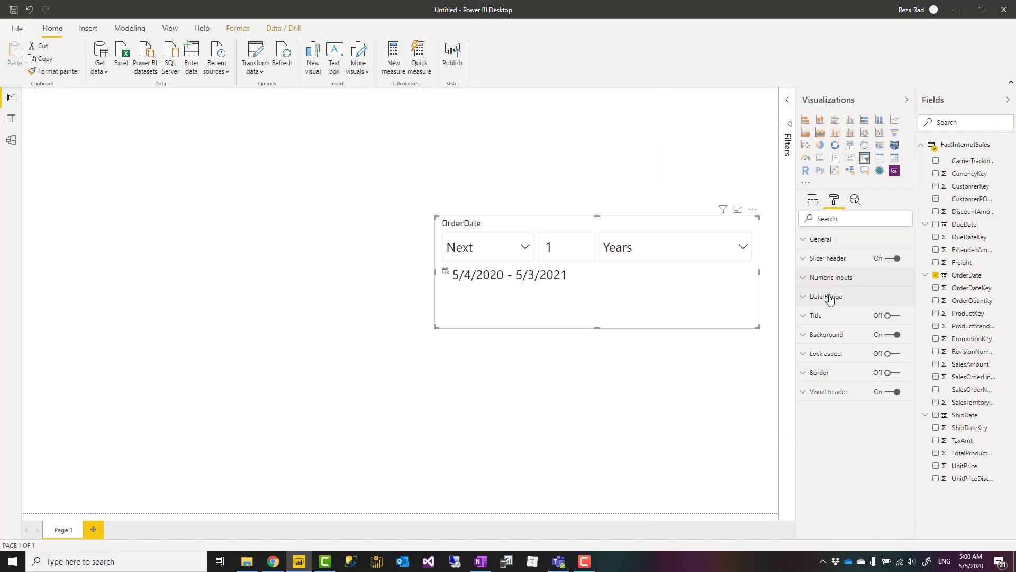
click(826, 296)
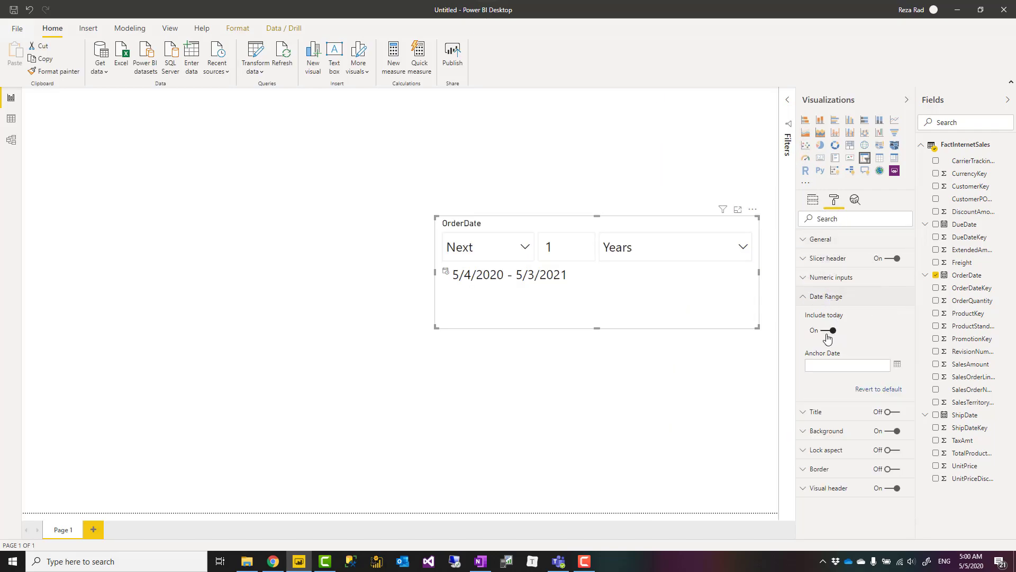
click(828, 330)
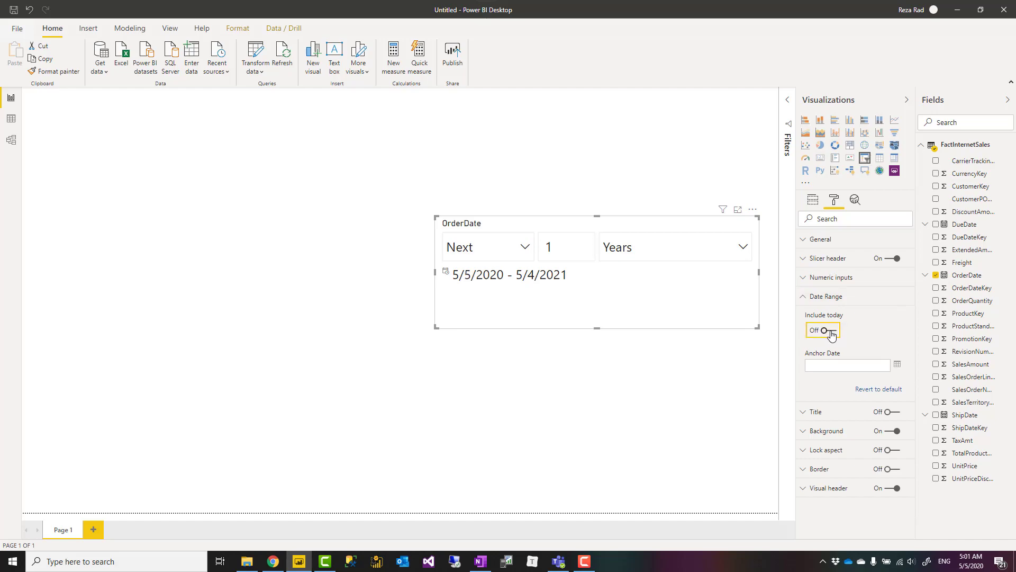
click(828, 330)
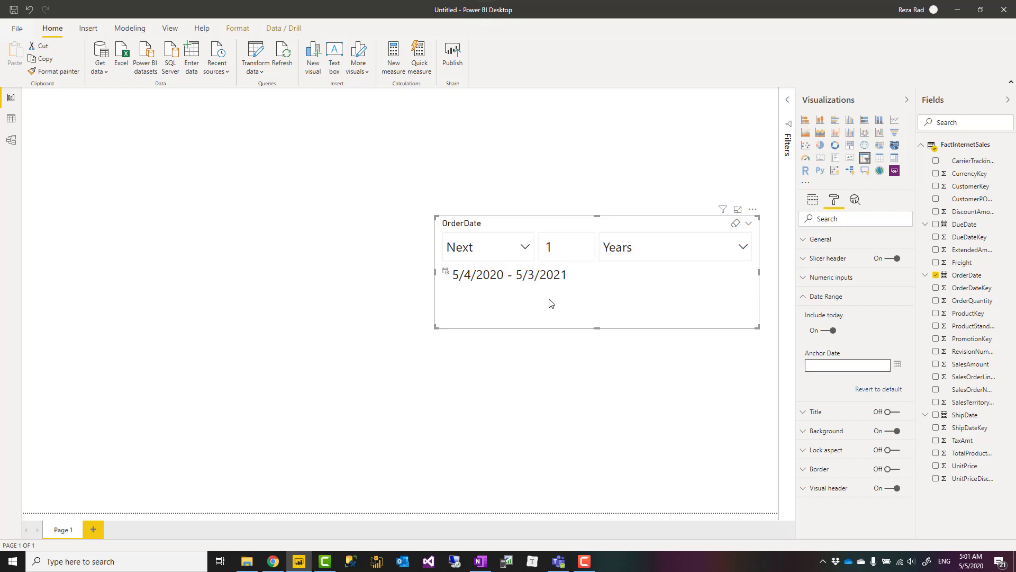
mouse_move(879, 362)
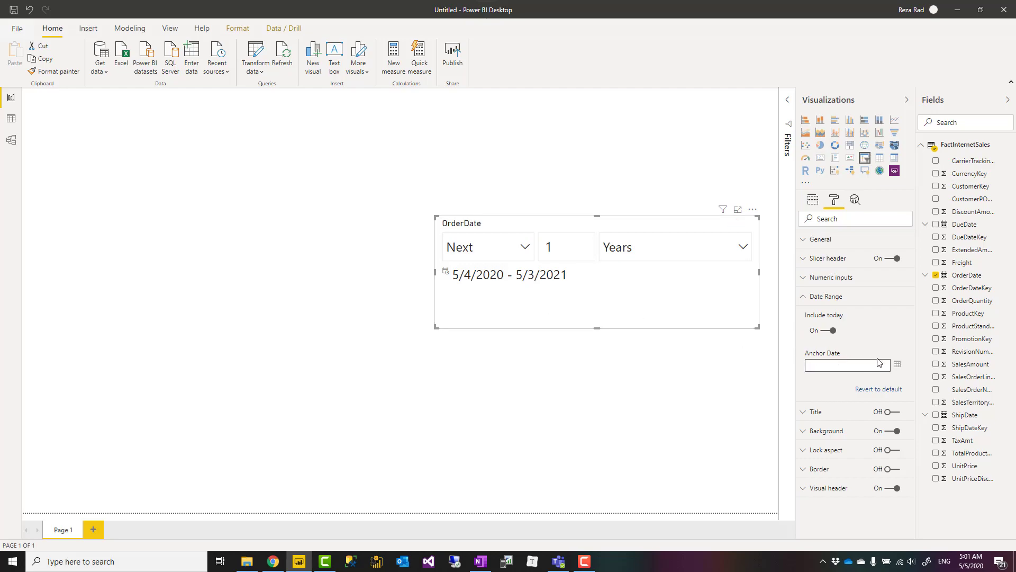
mouse_move(898, 364)
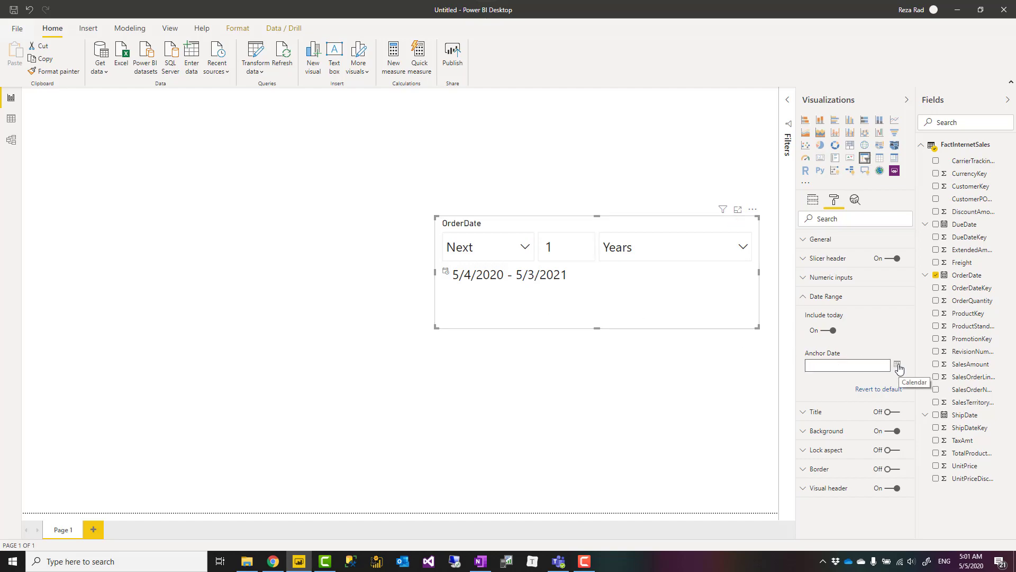
Set the slicer's anchor date to 3/17/2020 so Next 1 Years covers 3/17/2020 - 3/16/2021.
click(898, 364)
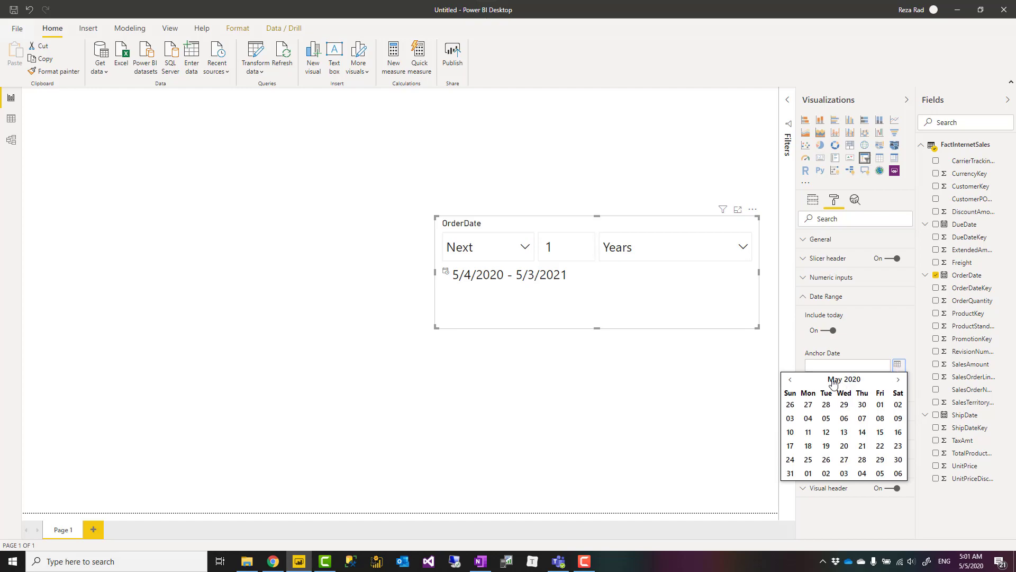
click(790, 379)
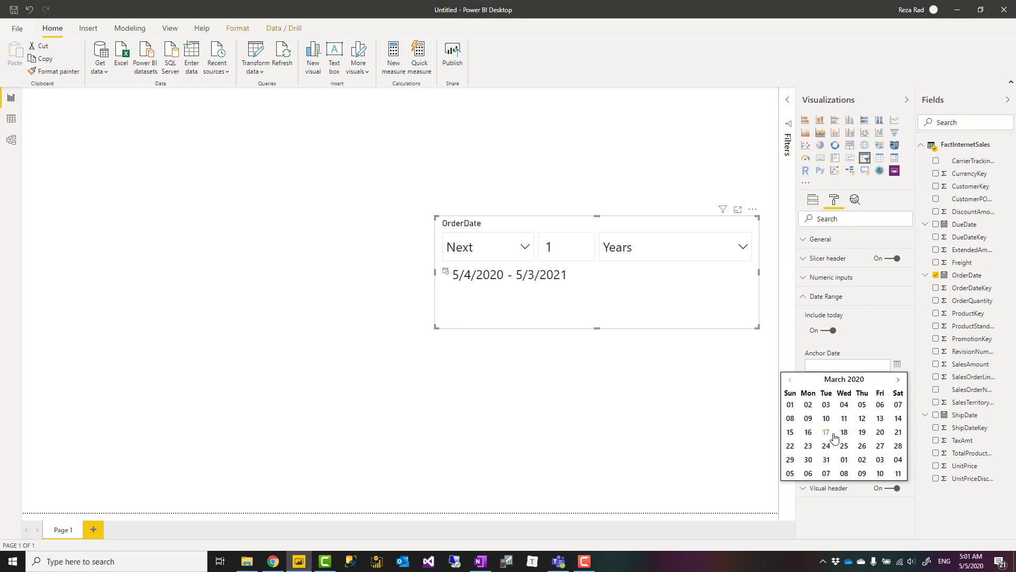
click(826, 432)
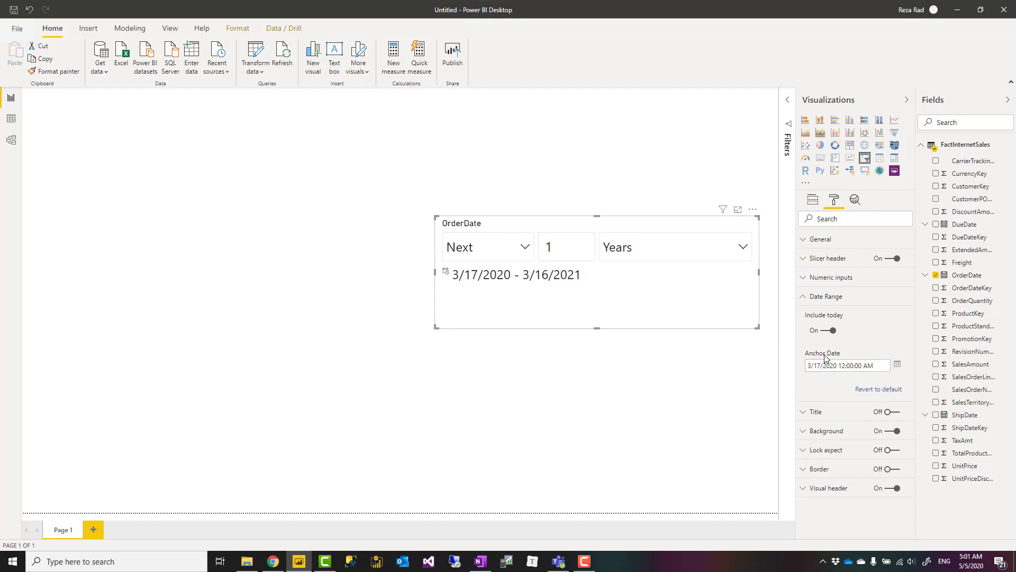
mouse_move(657, 279)
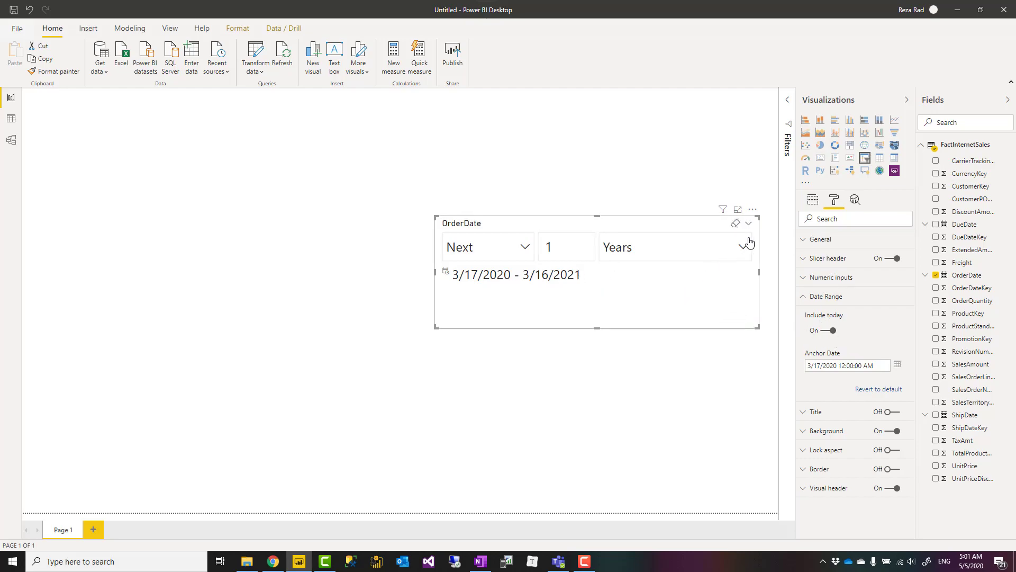
click(748, 223)
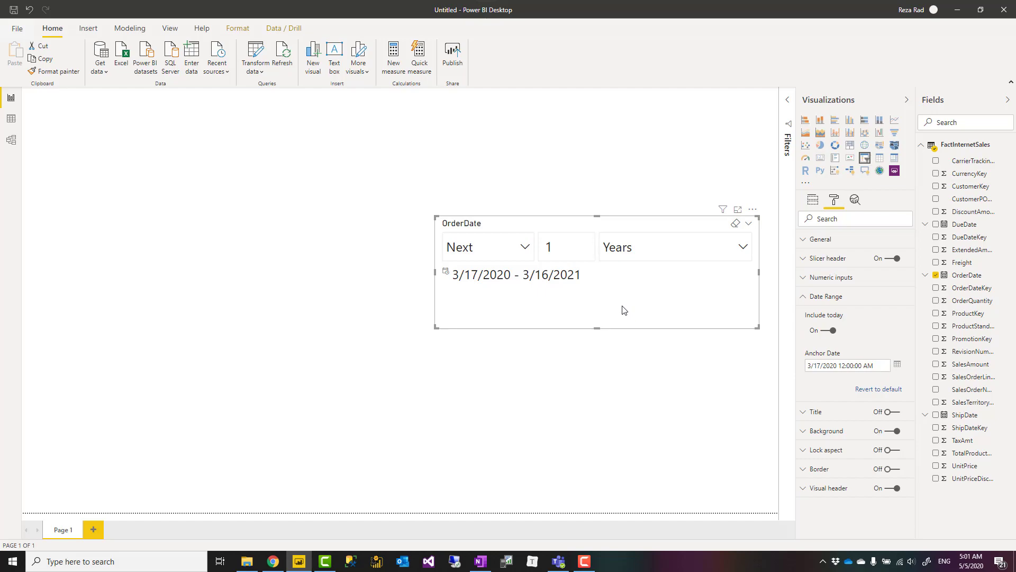
mouse_move(629, 311)
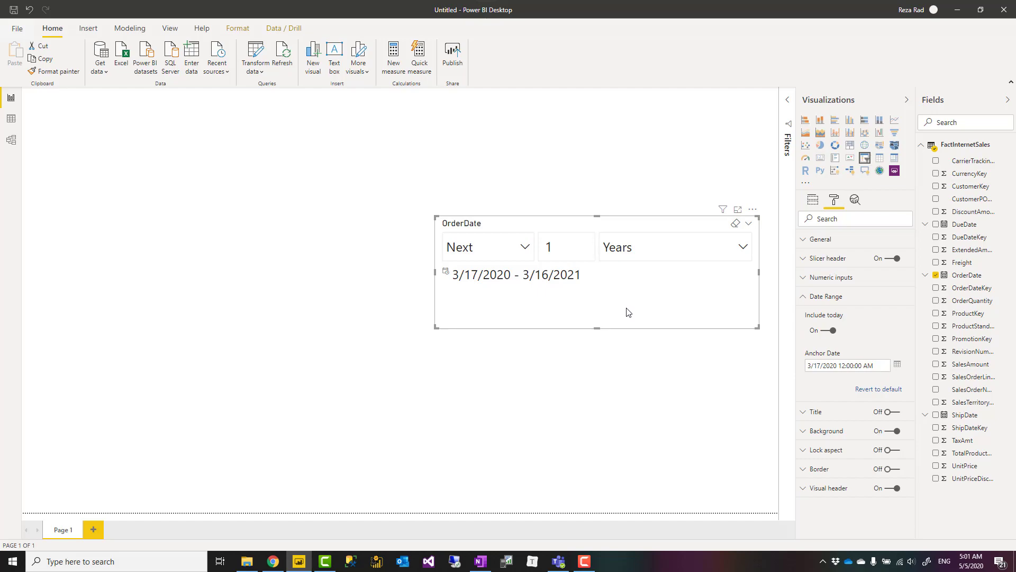
mouse_move(650, 303)
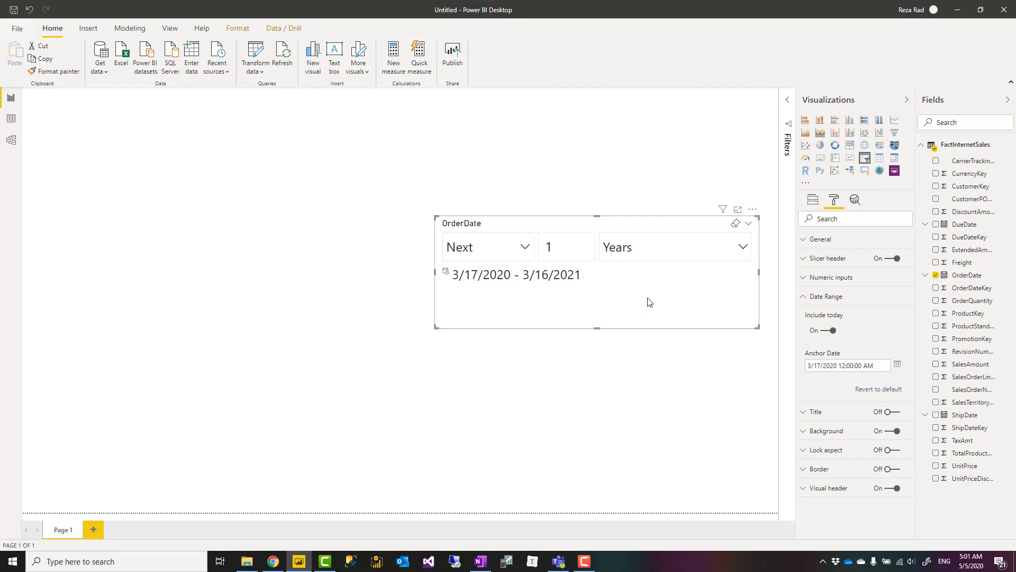